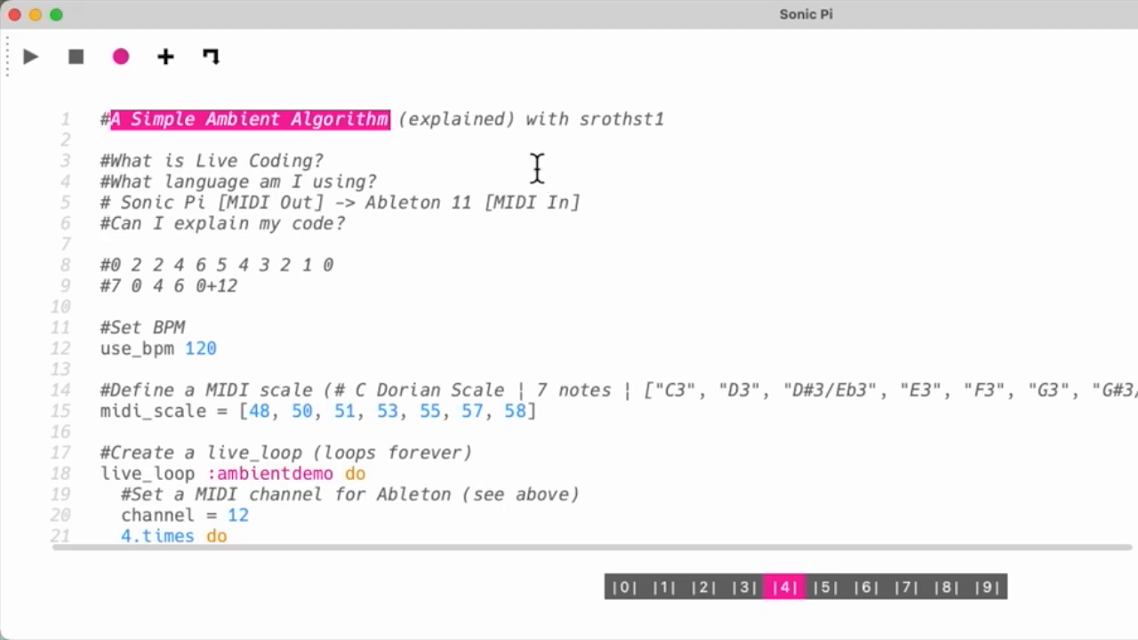
pyautogui.moveTo(158, 146)
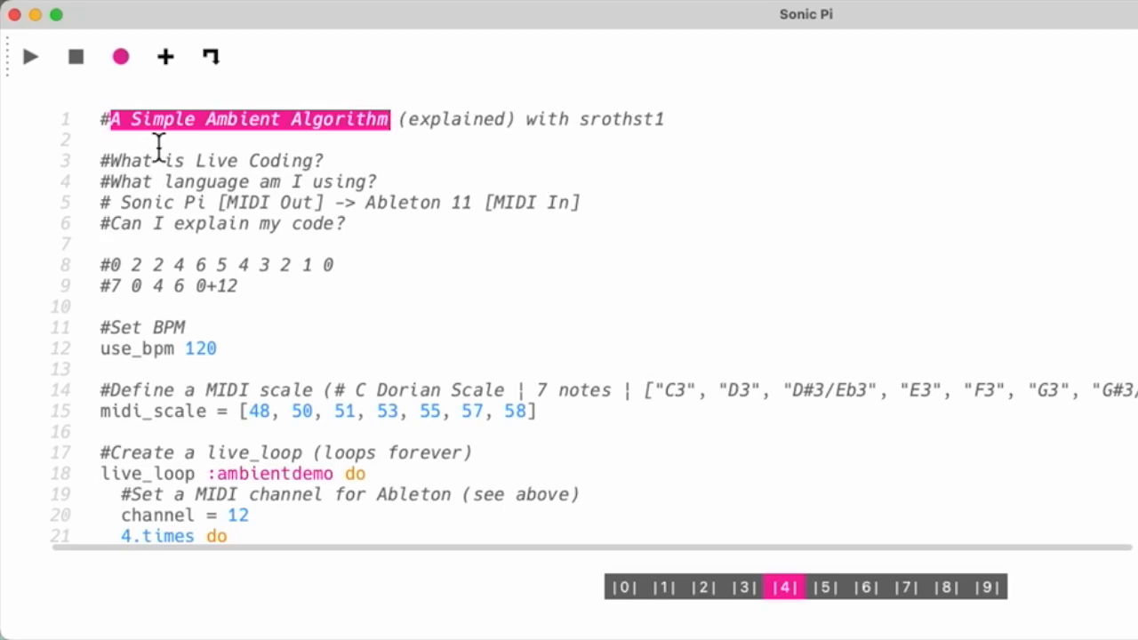
pyautogui.moveTo(468, 157)
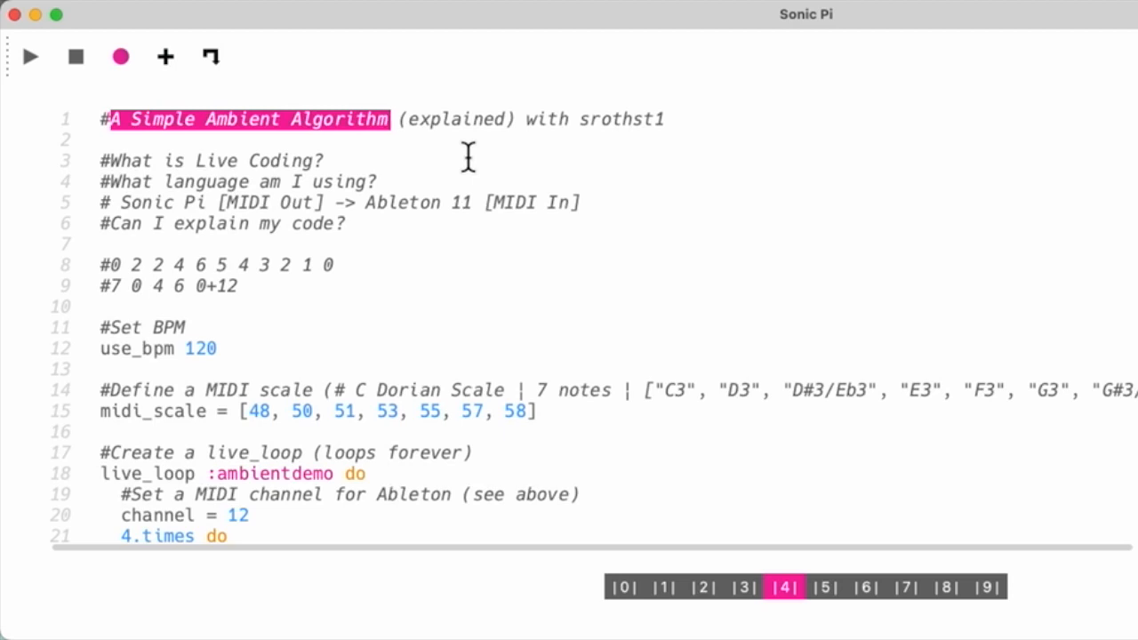
# Highlight the four question comments at the top of the script, then clear the highlight
pyautogui.moveTo(101, 161); pyautogui.dragTo(346, 223)
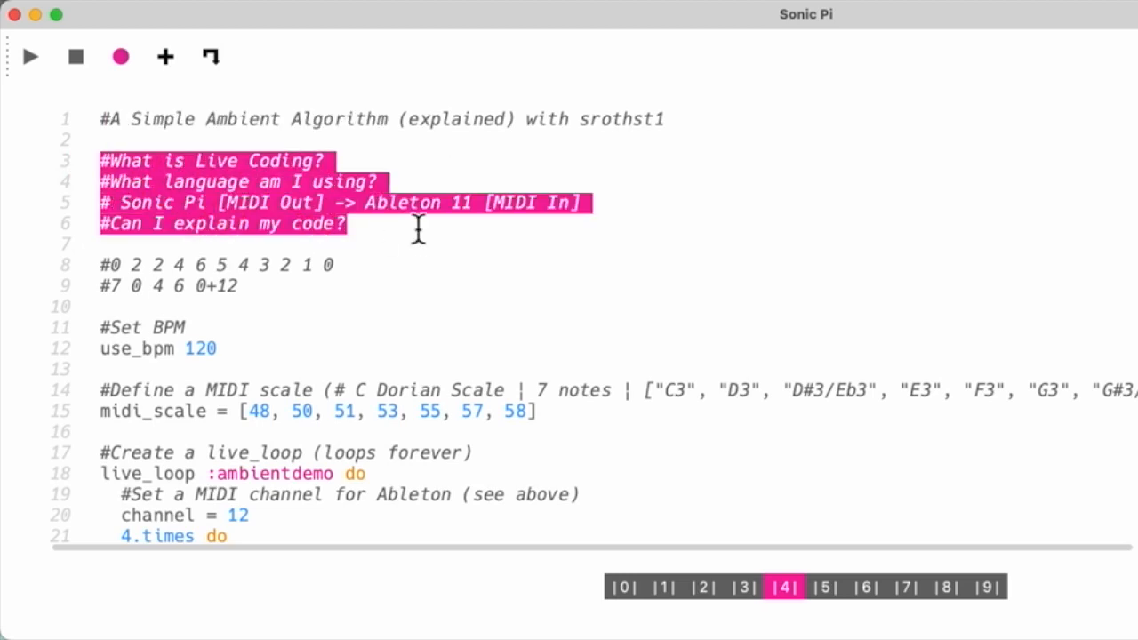
pyautogui.click(102, 160)
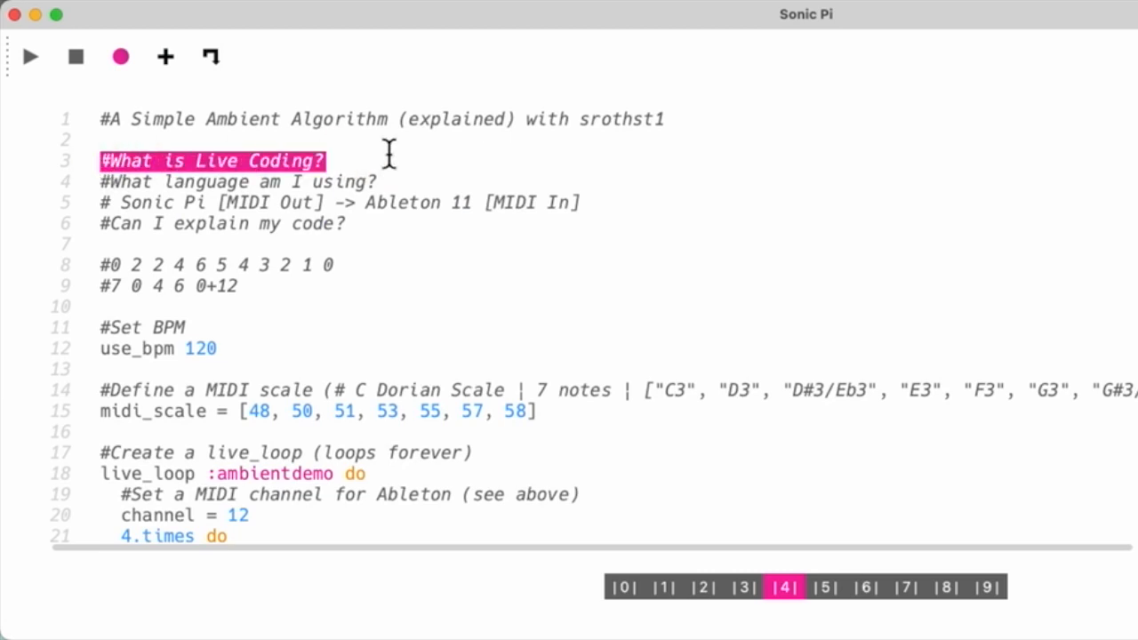
pyautogui.click(327, 160)
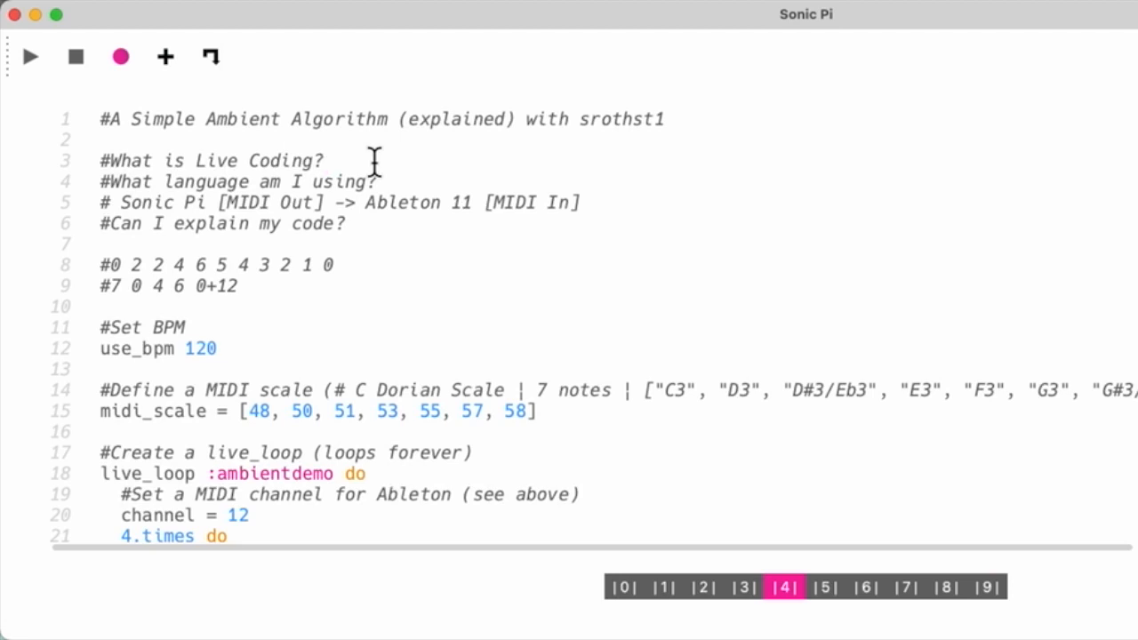
pyautogui.scroll(-3)
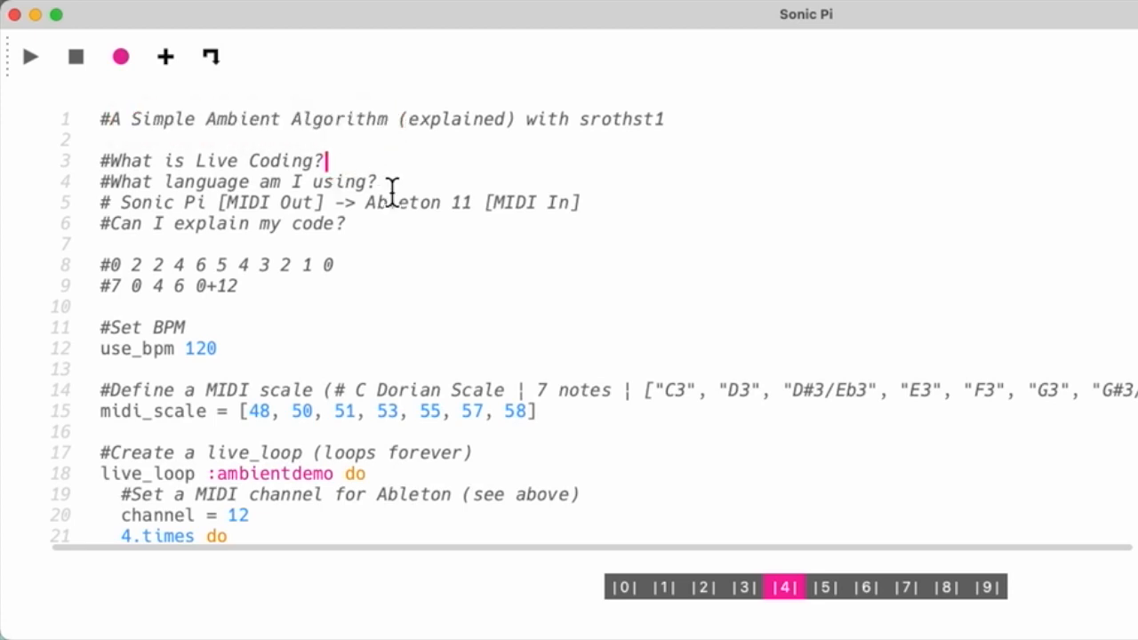
# Highlight the language comment, 'Sonic Pi' in the routing comment, and the midi_scale variable
pyautogui.tripleClick(231, 182)
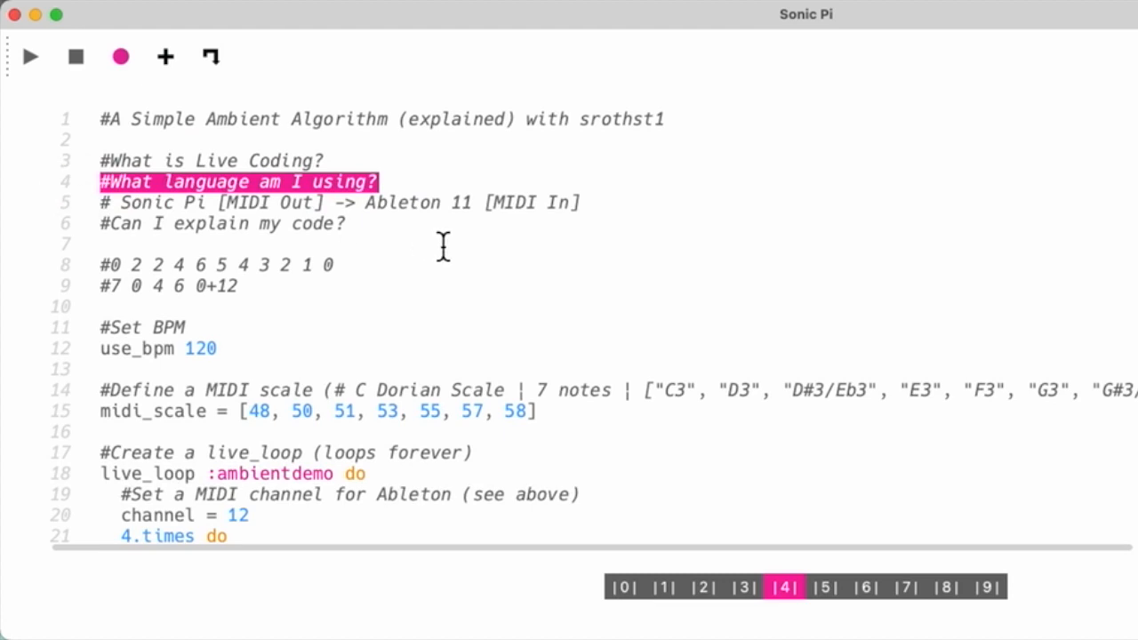
pyautogui.moveTo(124, 205)
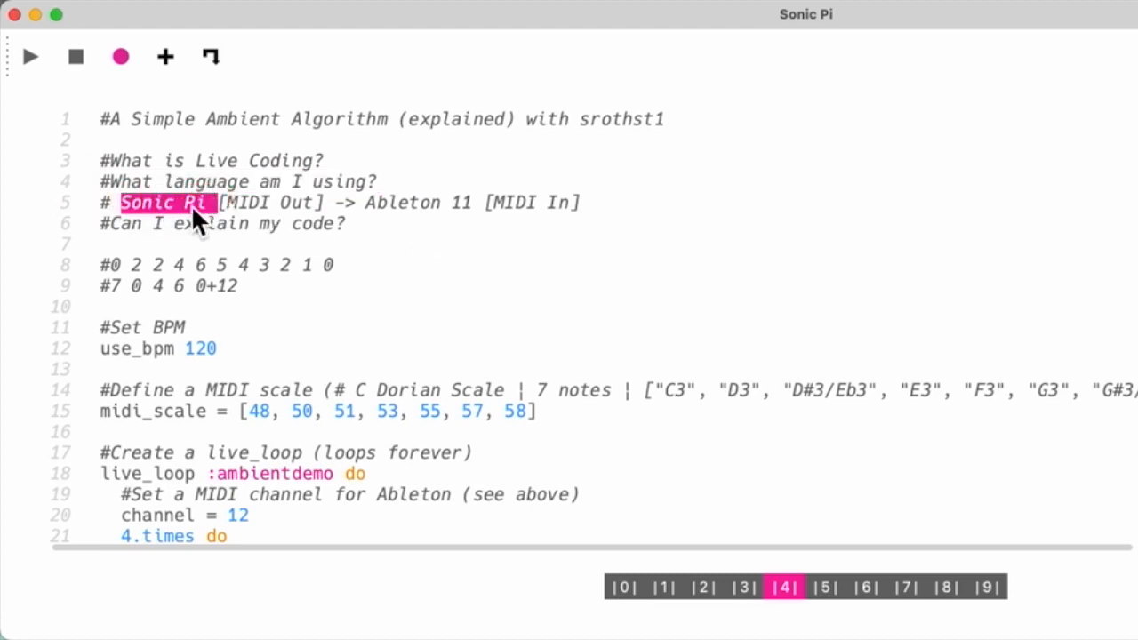
pyautogui.doubleClick(384, 203)
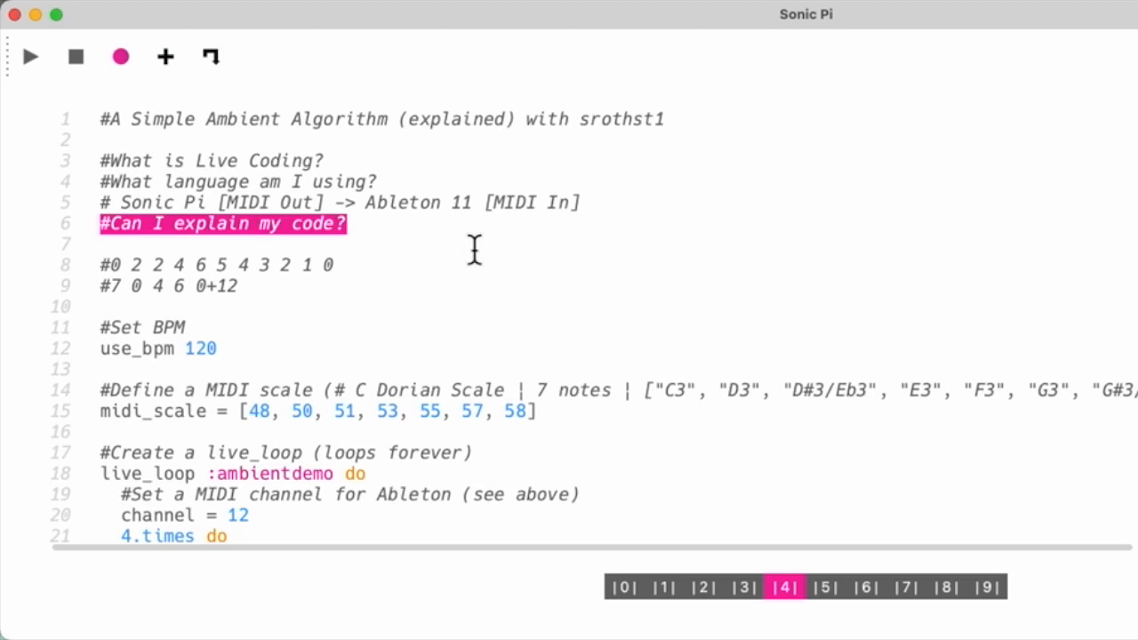
pyautogui.scroll(-3)
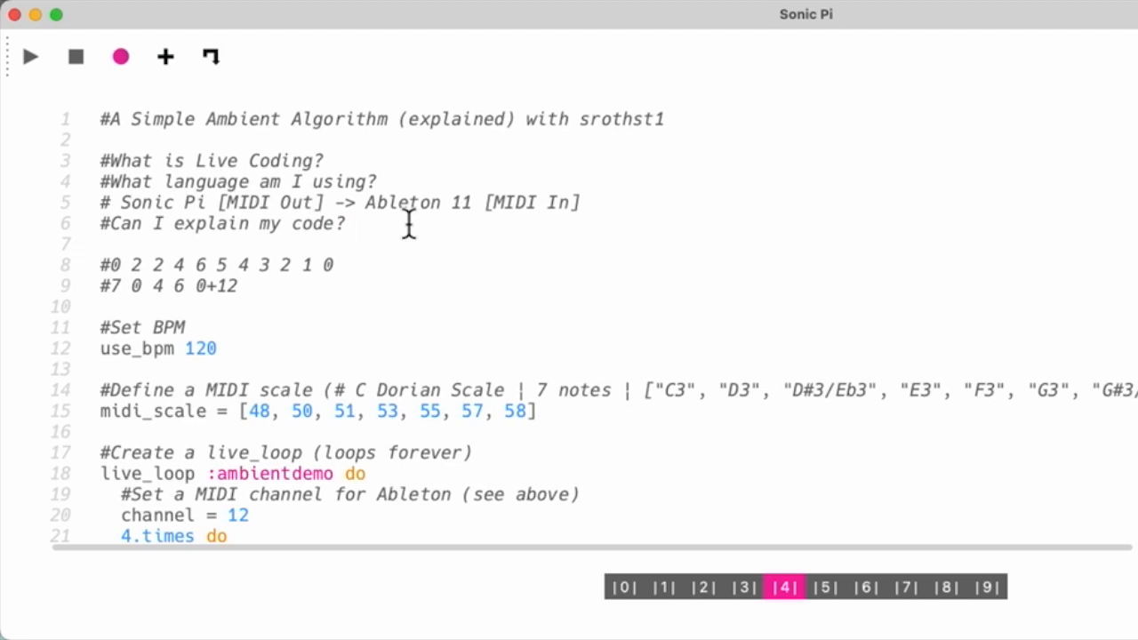
pyautogui.scroll(-3)
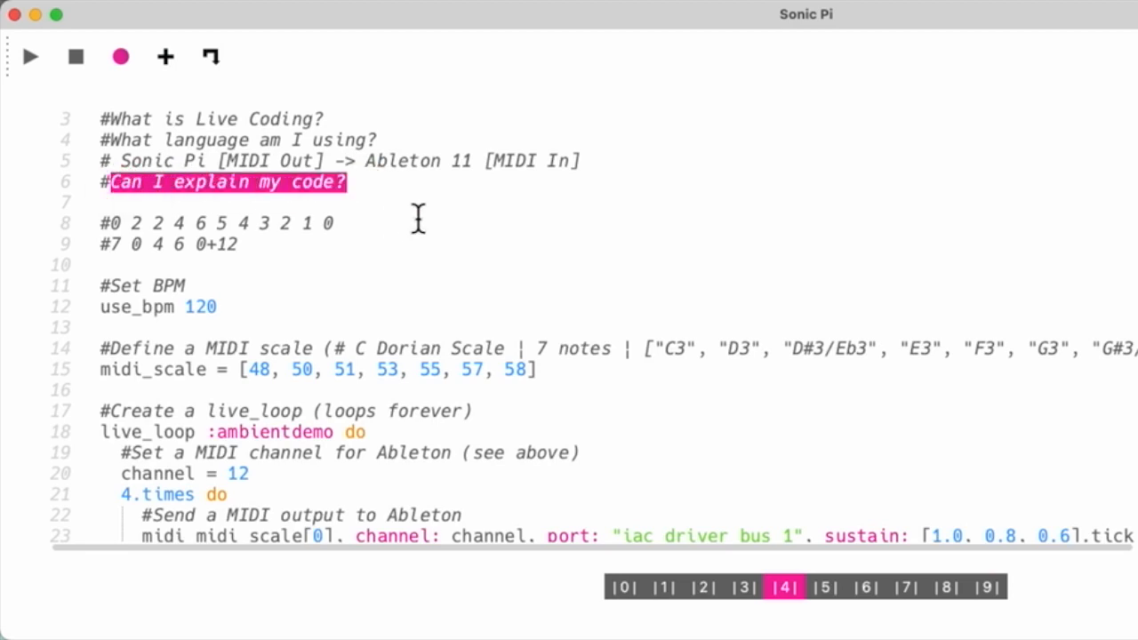
pyautogui.scroll(-3)
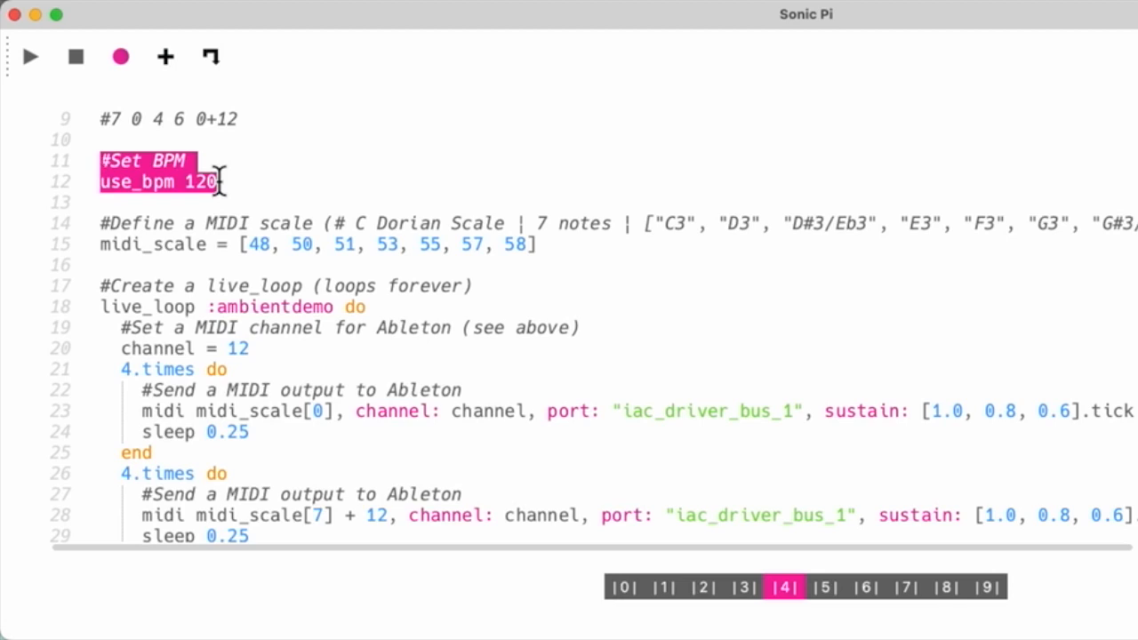
pyautogui.moveTo(402, 300)
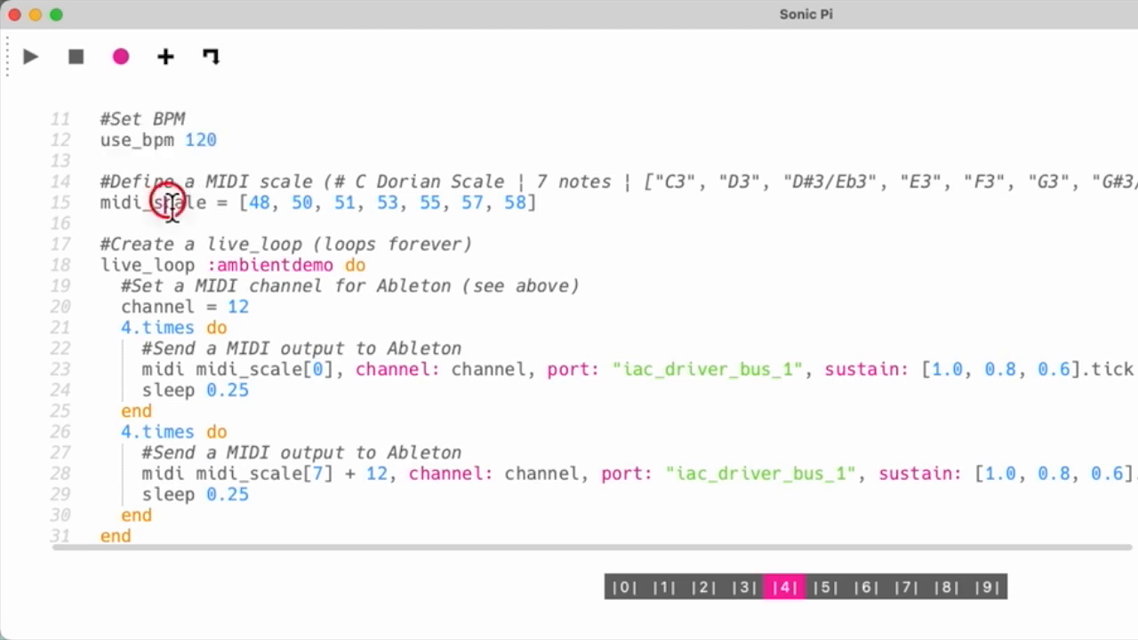
pyautogui.doubleClick(151, 202)
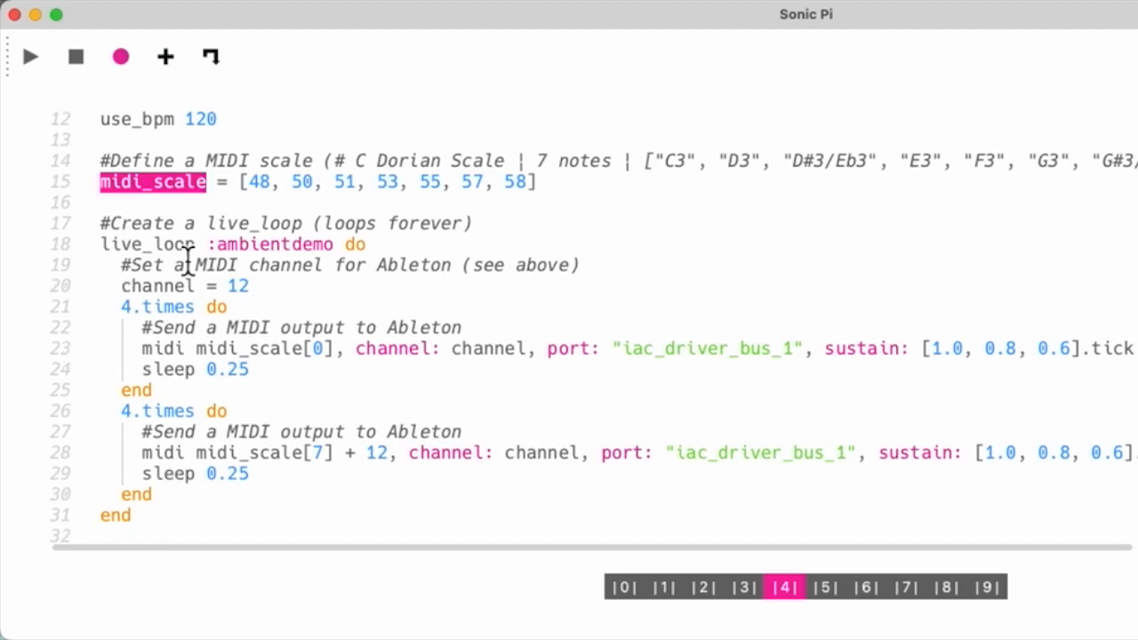
pyautogui.moveTo(517, 212)
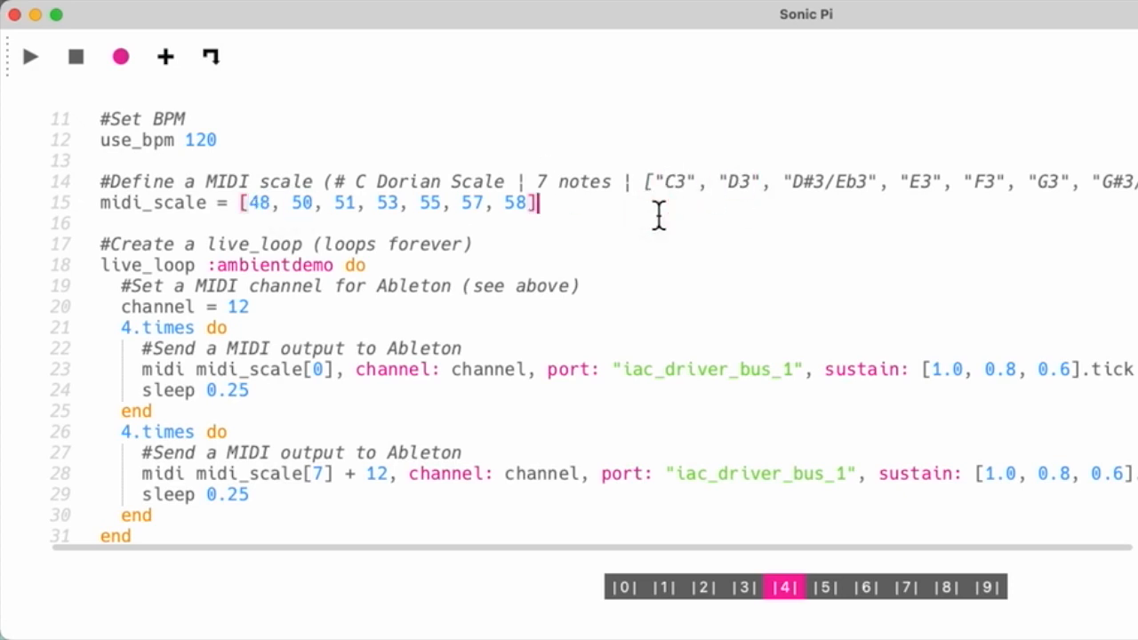
pyautogui.scroll(3)
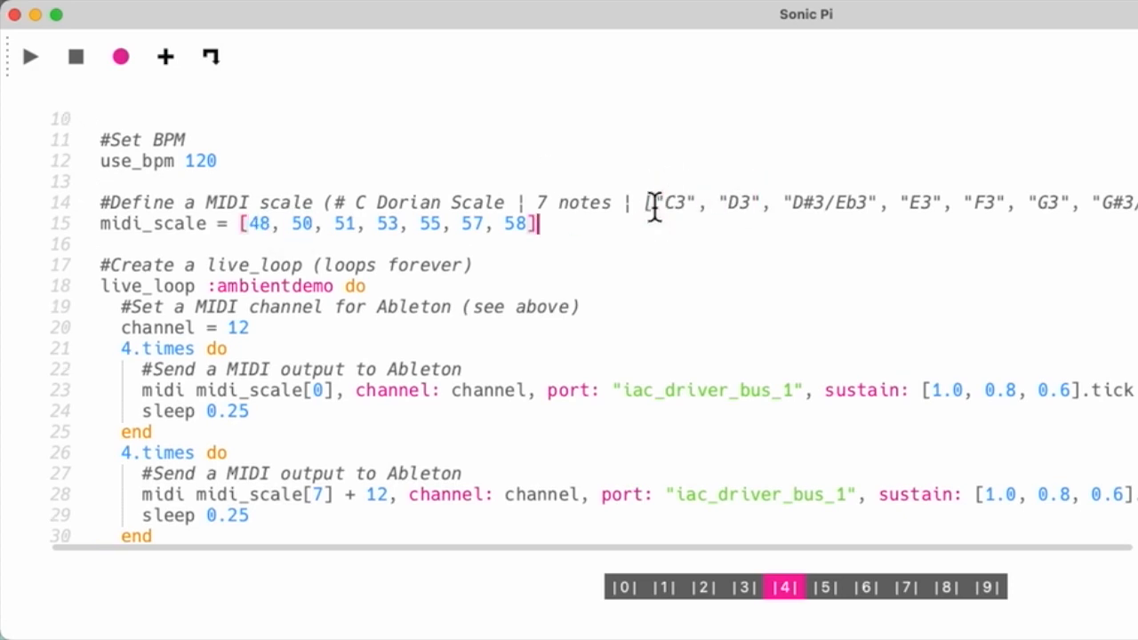
pyautogui.scroll(-3)
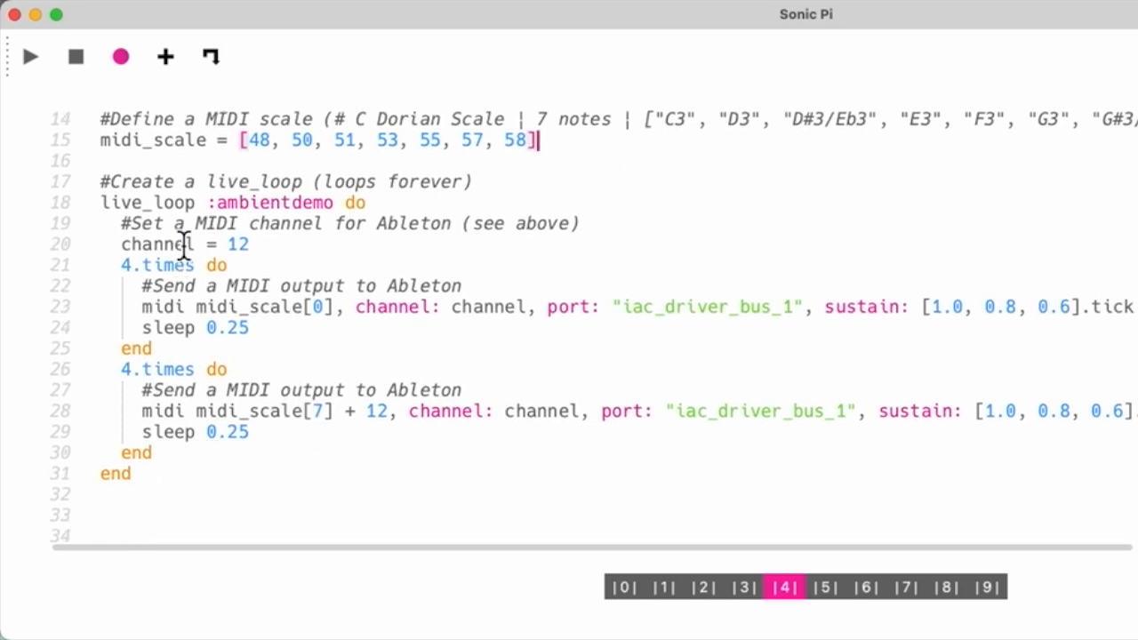
pyautogui.moveTo(180, 222)
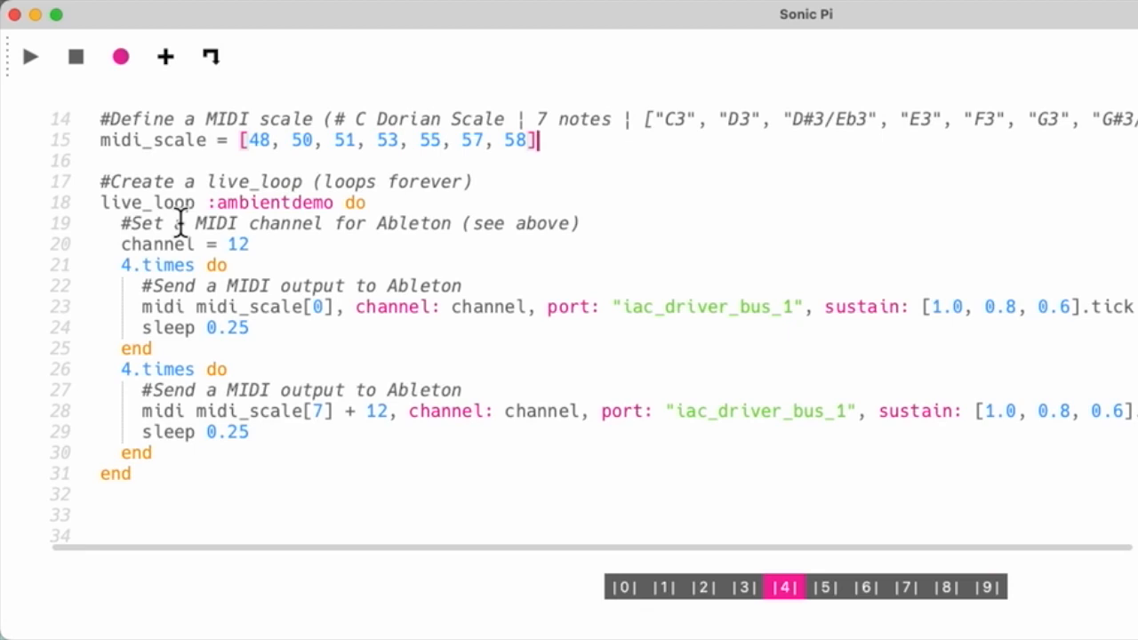
pyautogui.moveTo(151, 220)
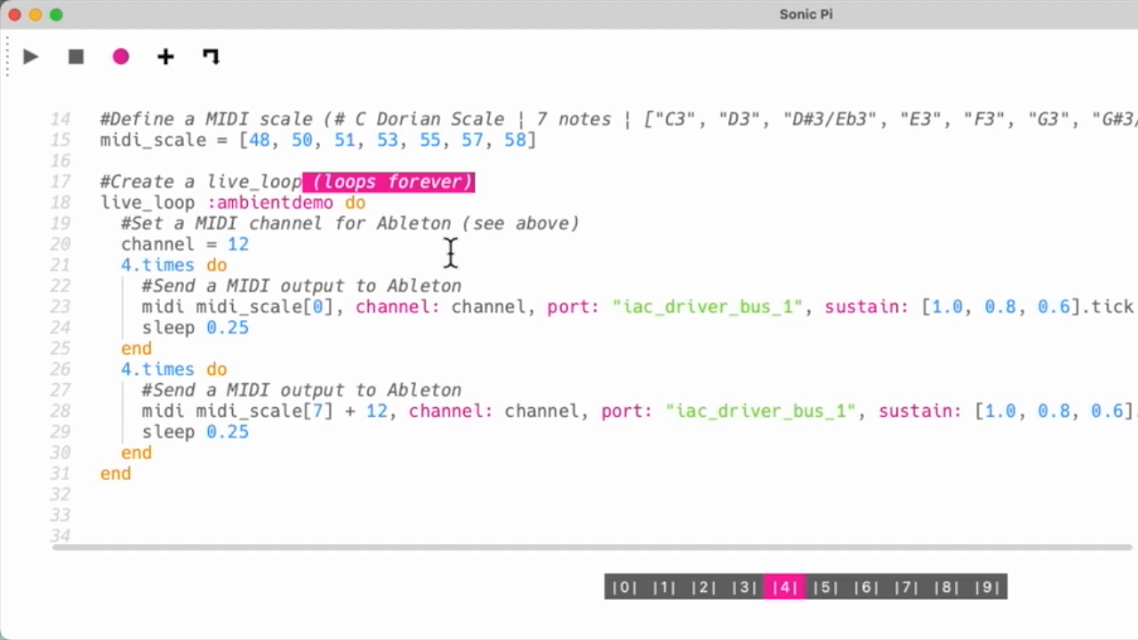
pyautogui.moveTo(374, 251)
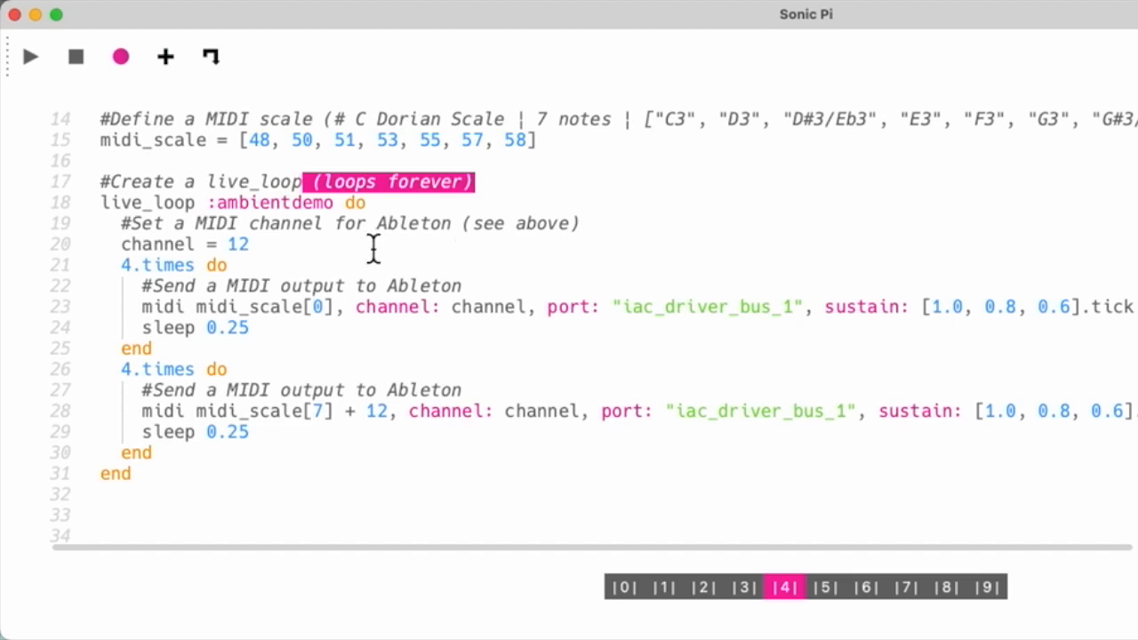
pyautogui.moveTo(220, 217)
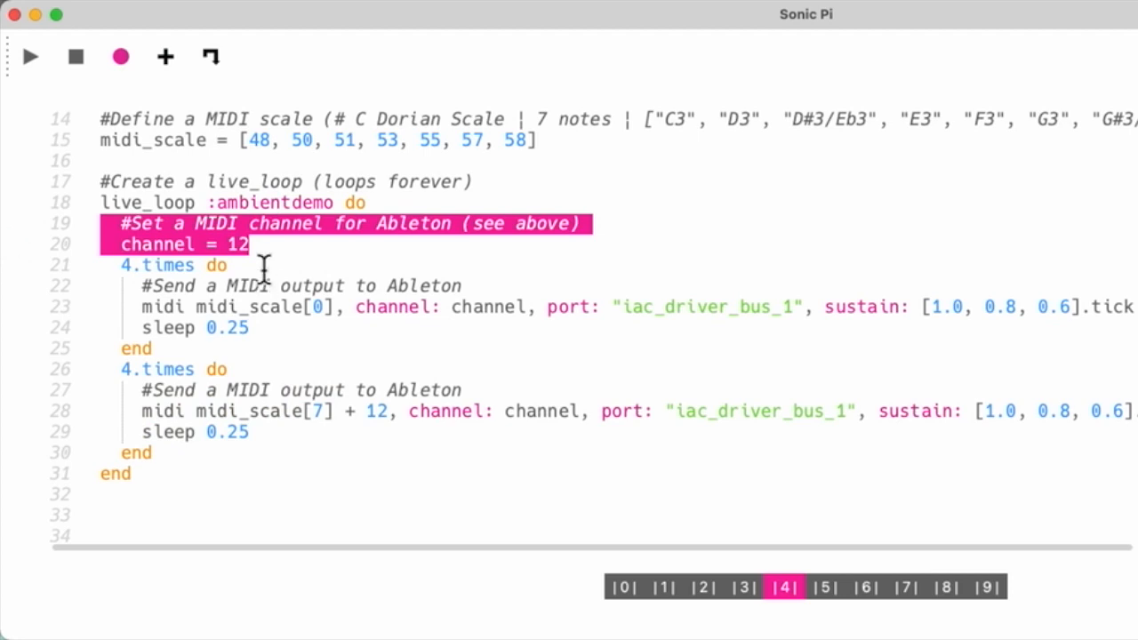
pyautogui.moveTo(177, 271)
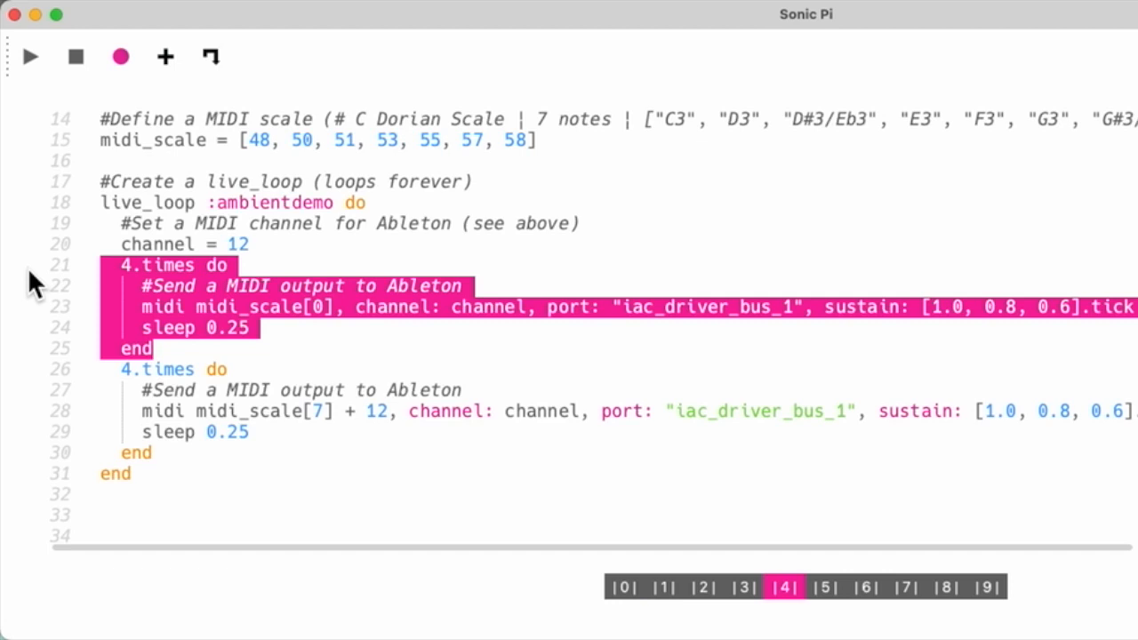
pyautogui.moveTo(156, 278)
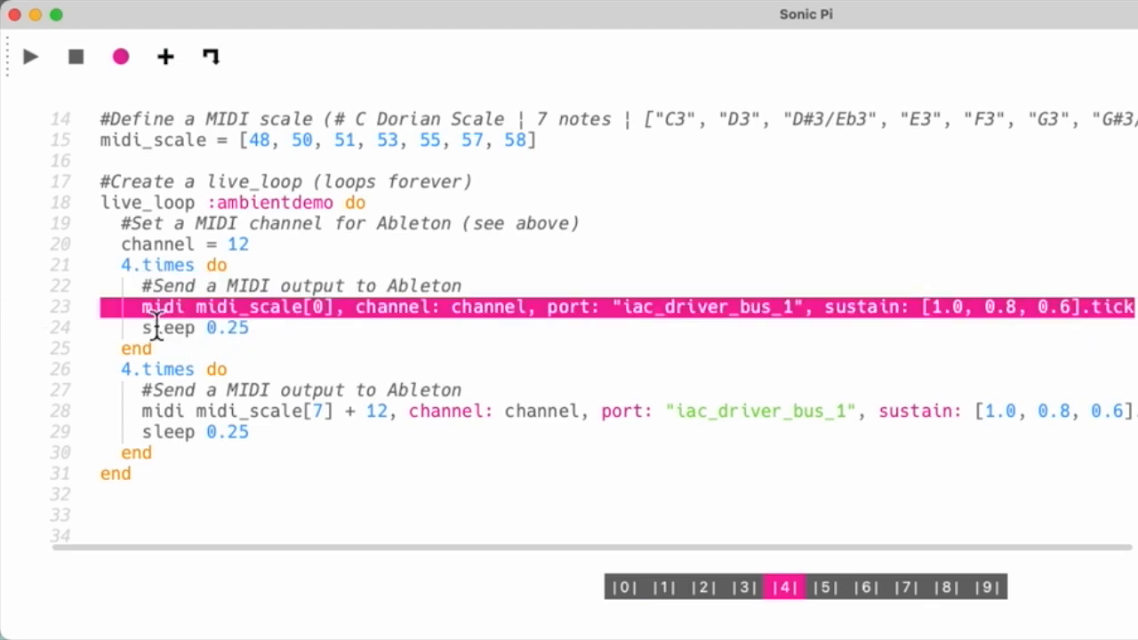
pyautogui.moveTo(218, 333)
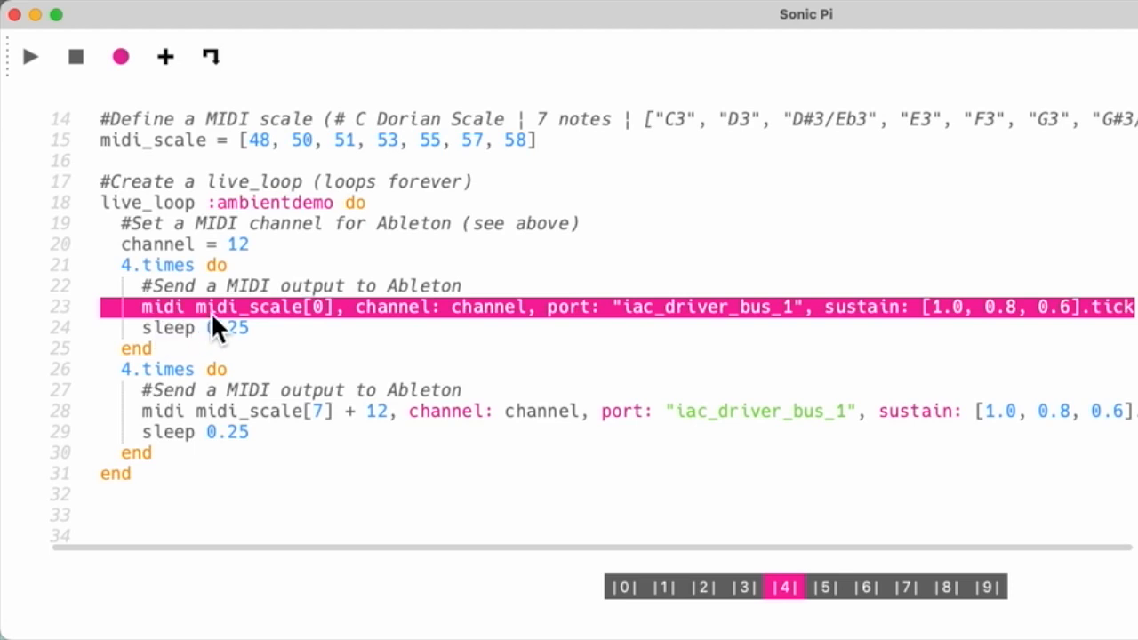
# Point out scale note 48, plus line 23's channel argument and sustain values
pyautogui.click(275, 307)
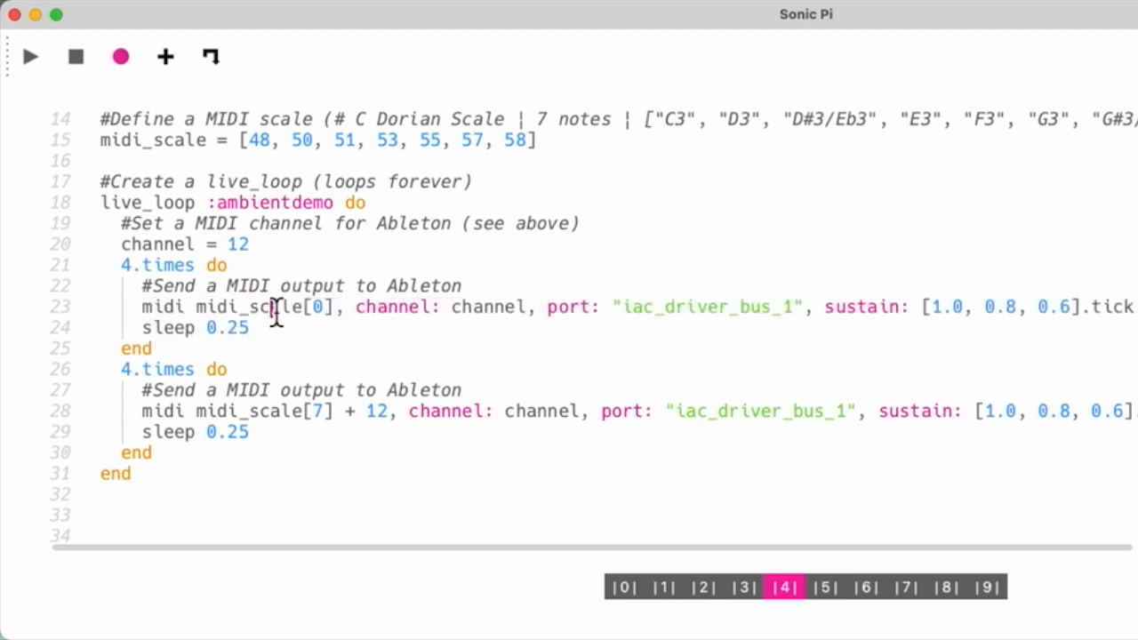
pyautogui.moveTo(258, 140)
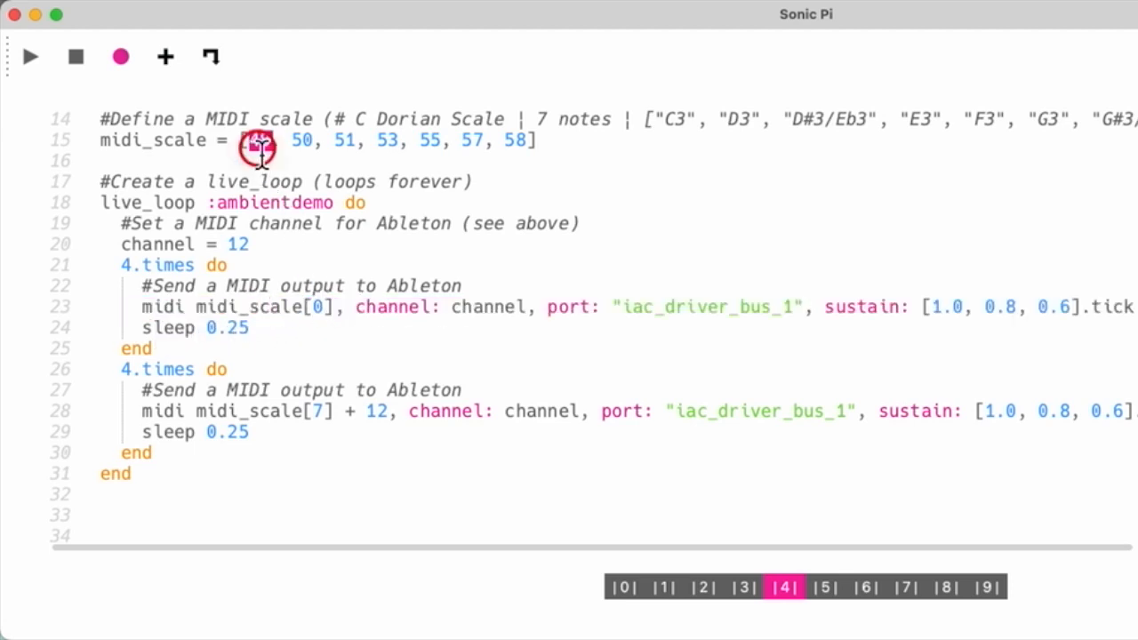
pyautogui.doubleClick(260, 140)
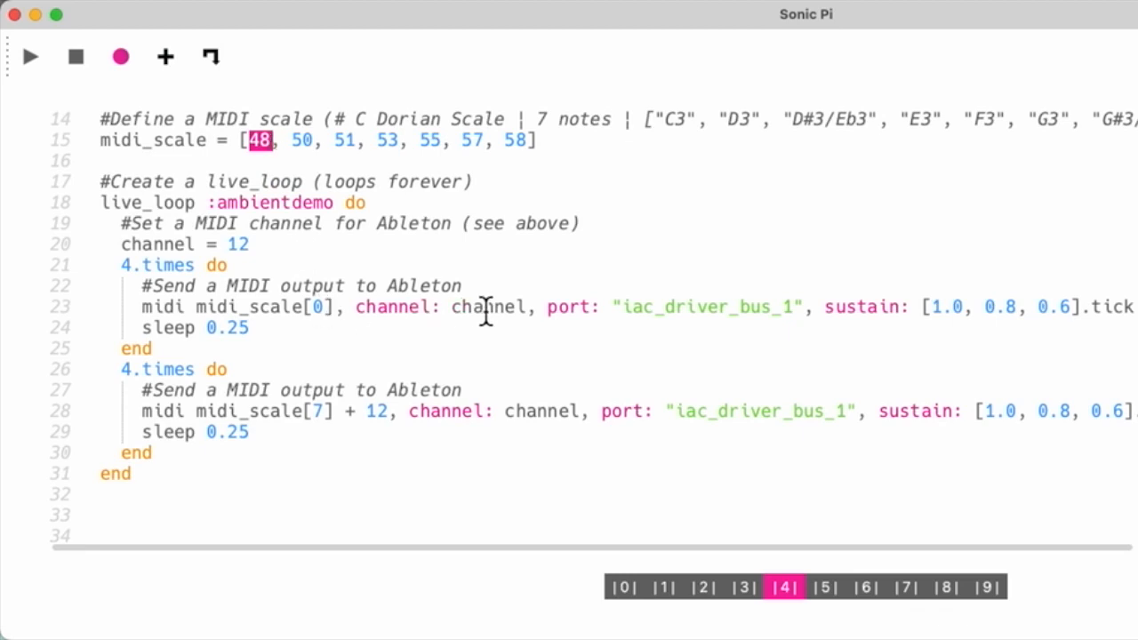
pyautogui.doubleClick(487, 307)
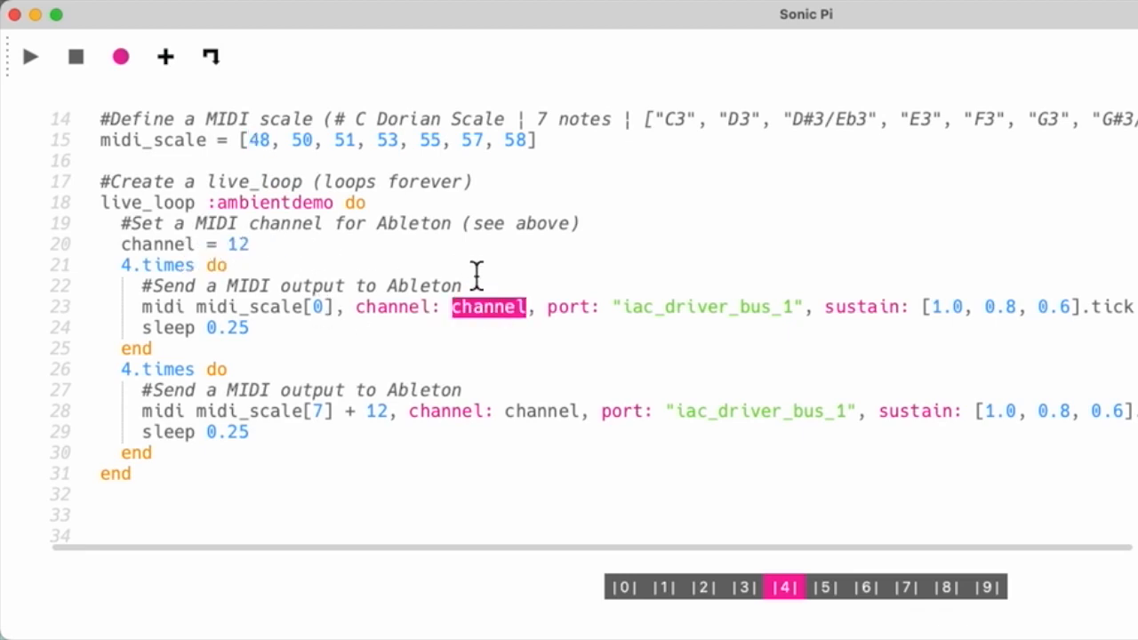
pyautogui.moveTo(506, 320)
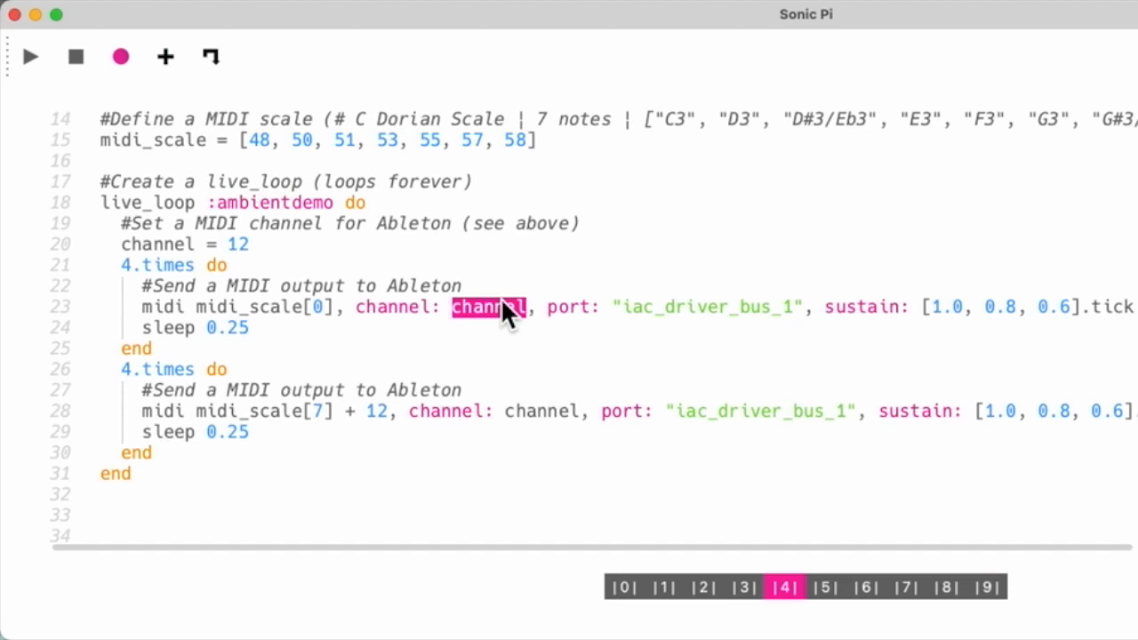
pyautogui.moveTo(698, 300)
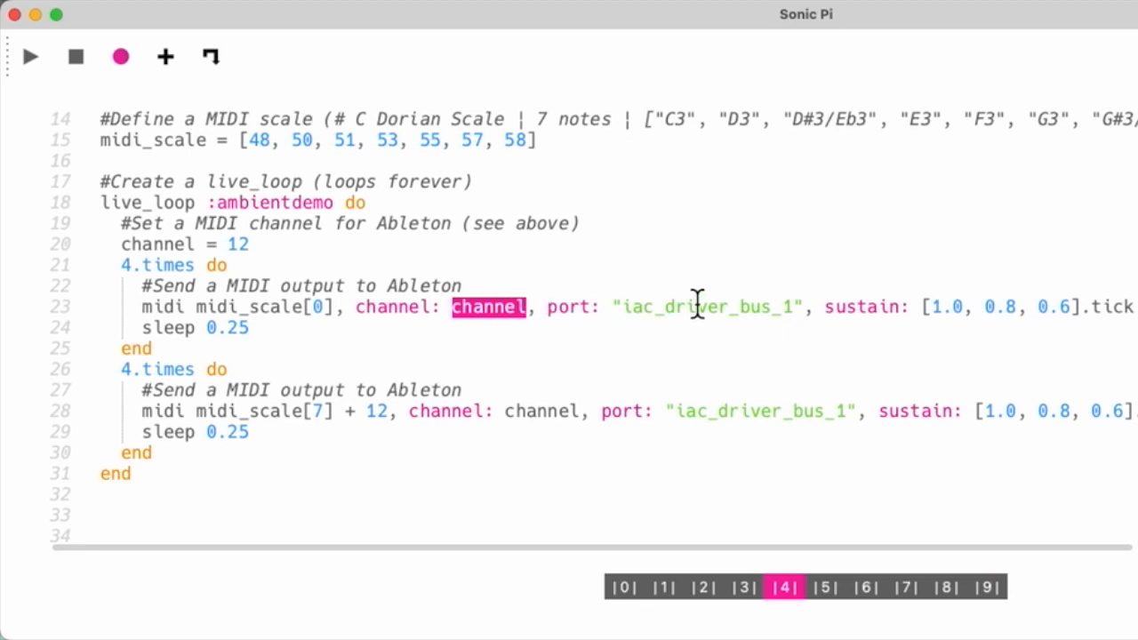
pyautogui.doubleClick(706, 307)
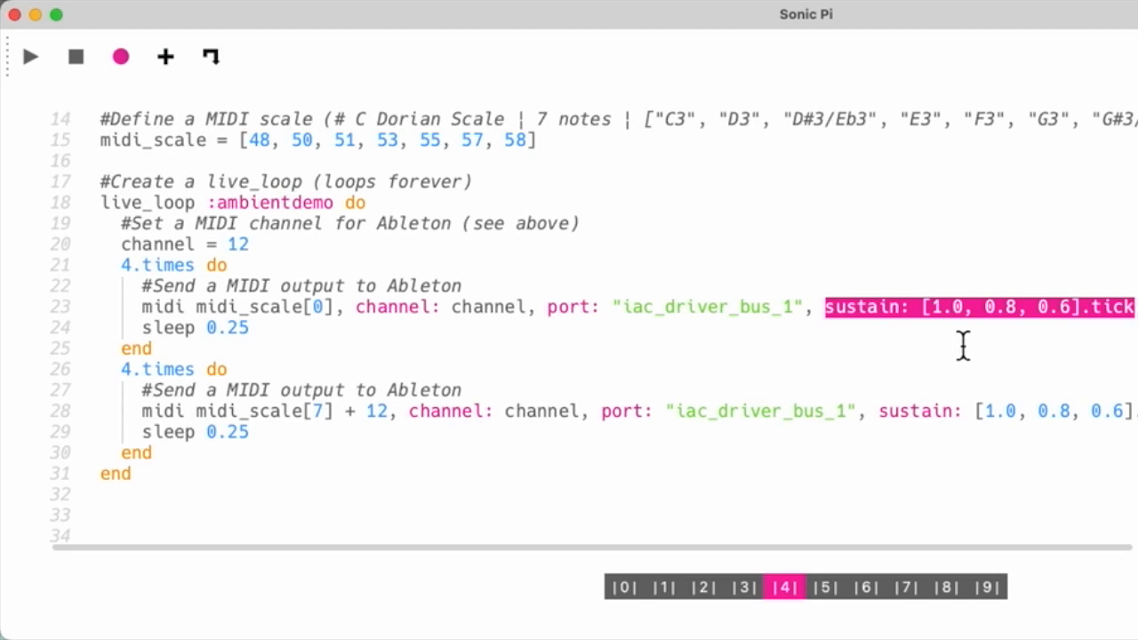
pyautogui.click(1049, 308)
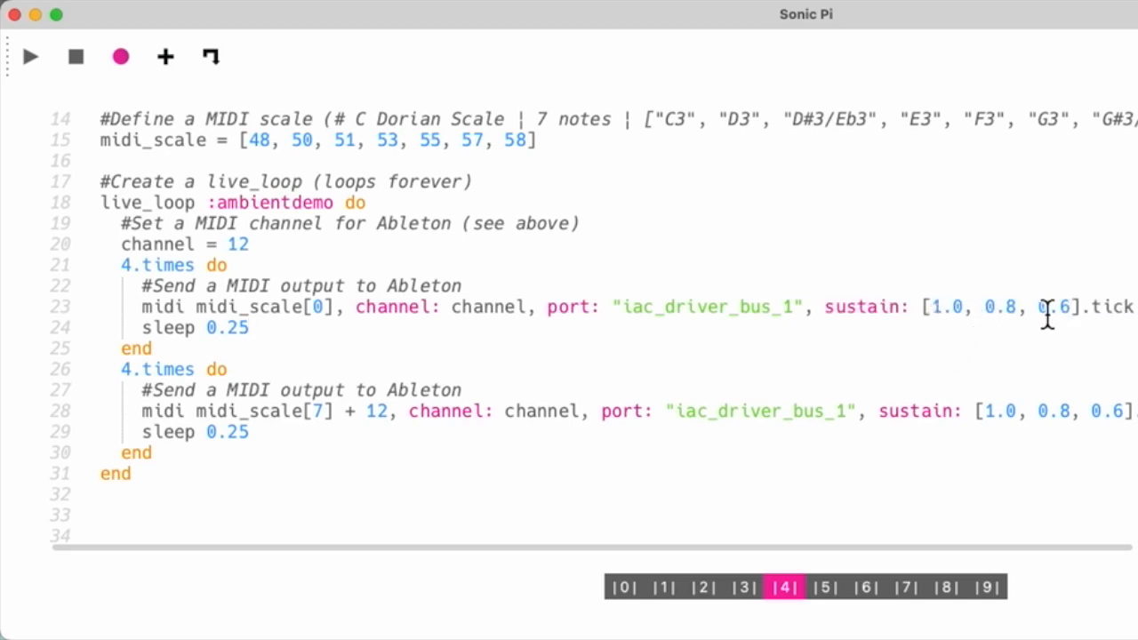
pyautogui.moveTo(946, 303)
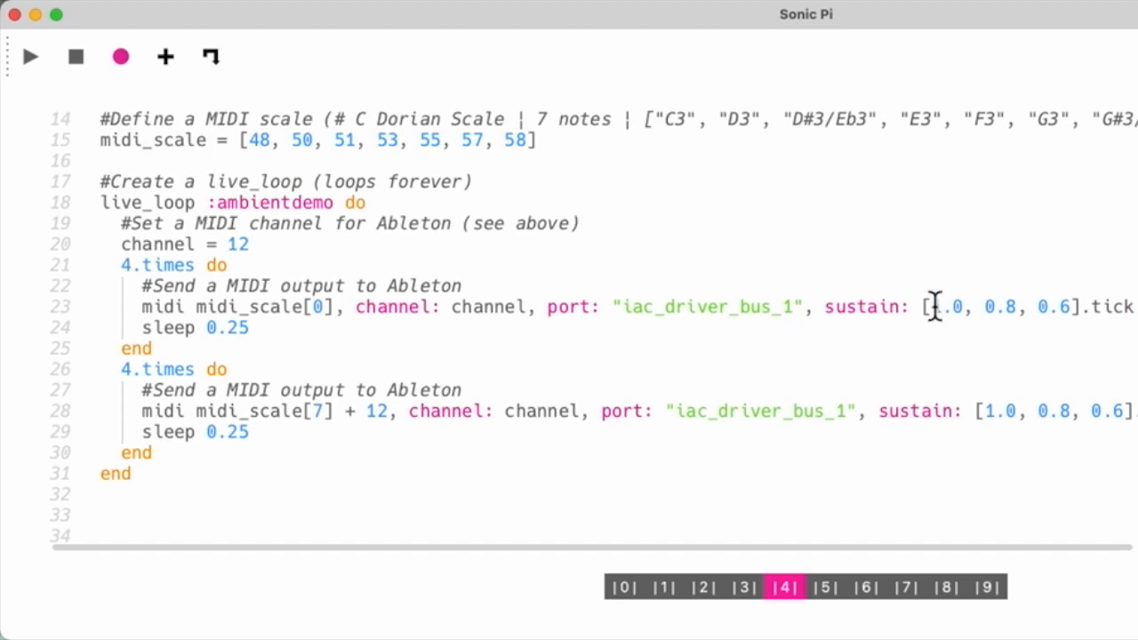
pyautogui.moveTo(1016, 320)
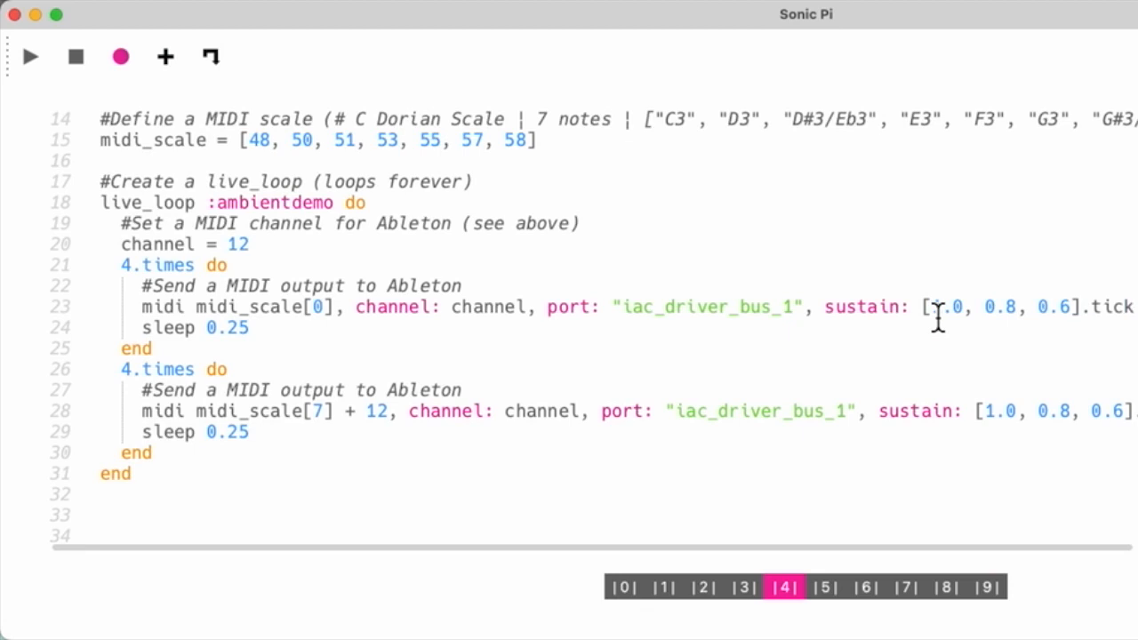
pyautogui.doubleClick(945, 307)
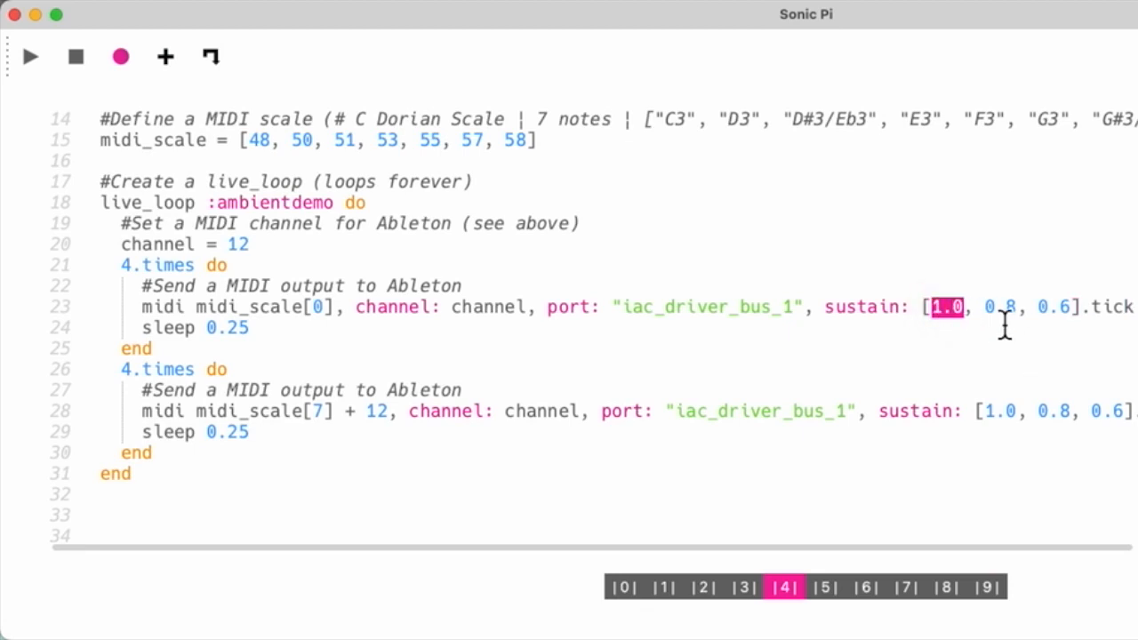
pyautogui.doubleClick(999, 307)
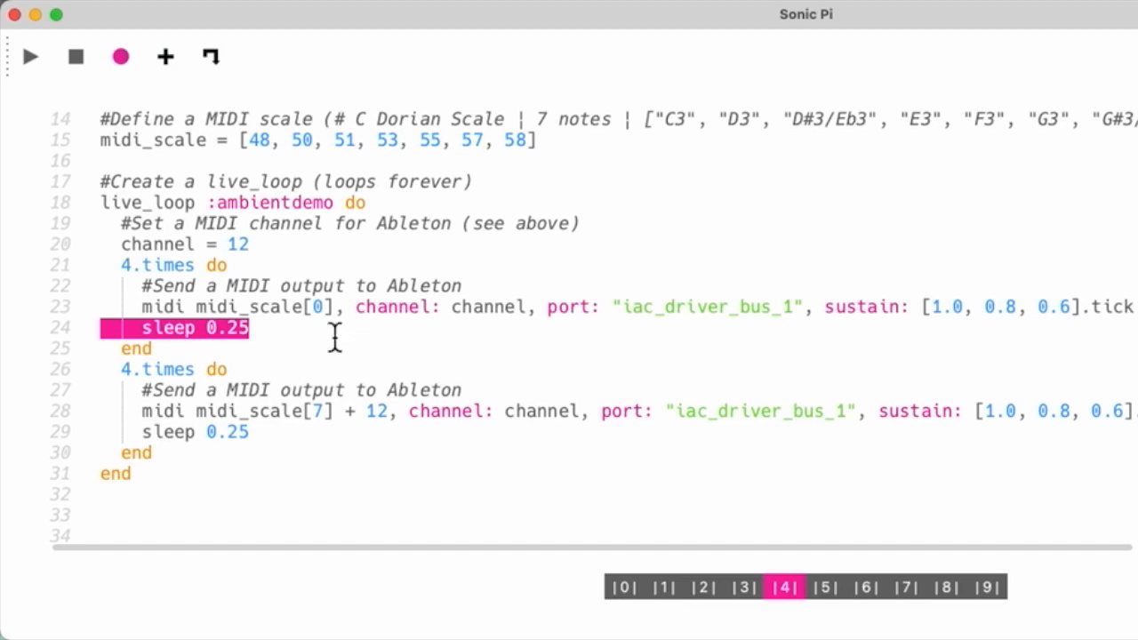
pyautogui.moveTo(284, 316)
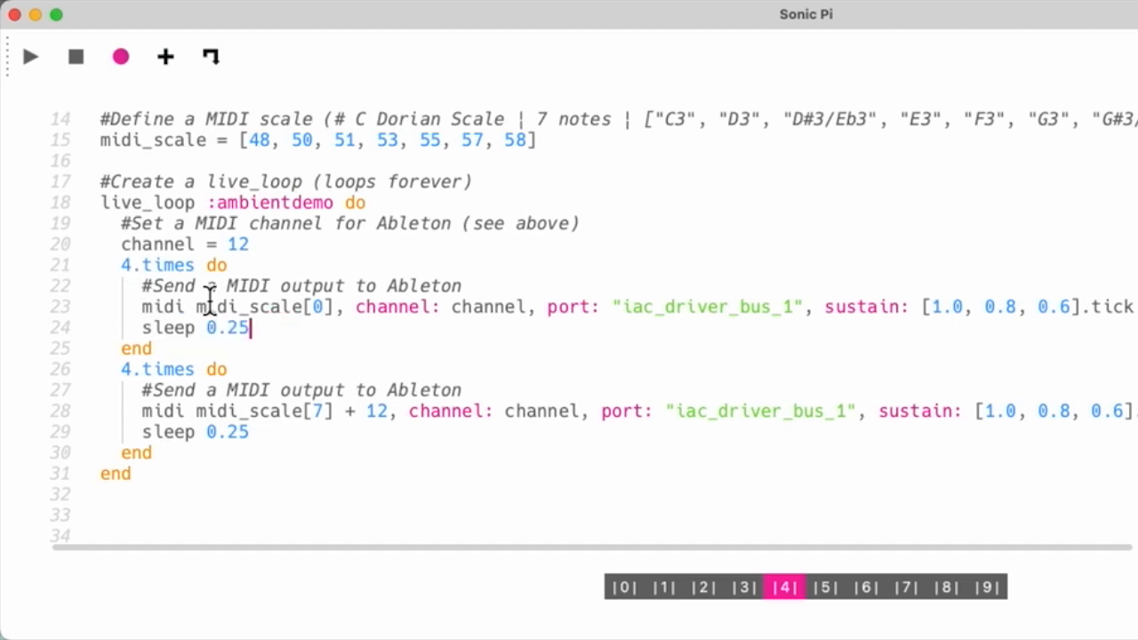
pyautogui.doubleClick(260, 140)
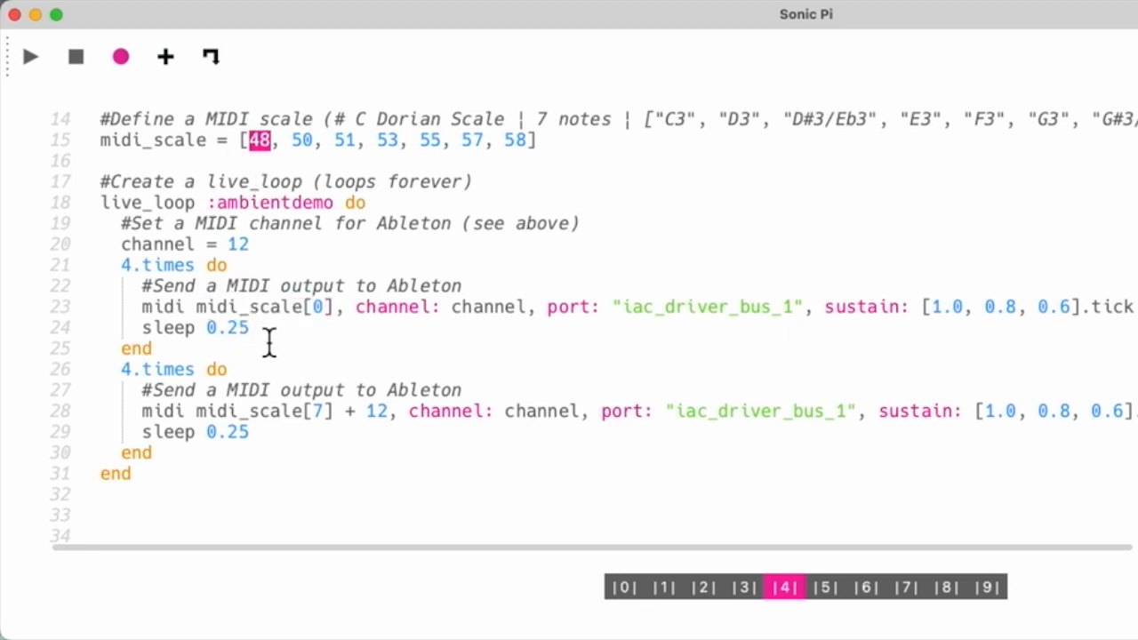
pyautogui.moveTo(252, 265)
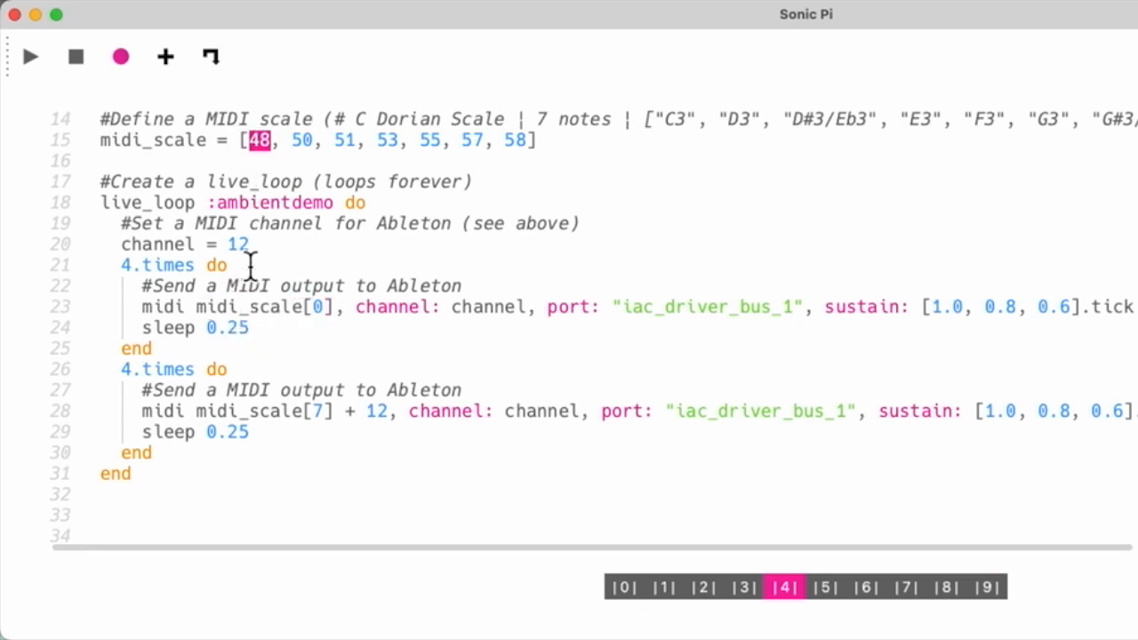
pyautogui.moveTo(298, 326)
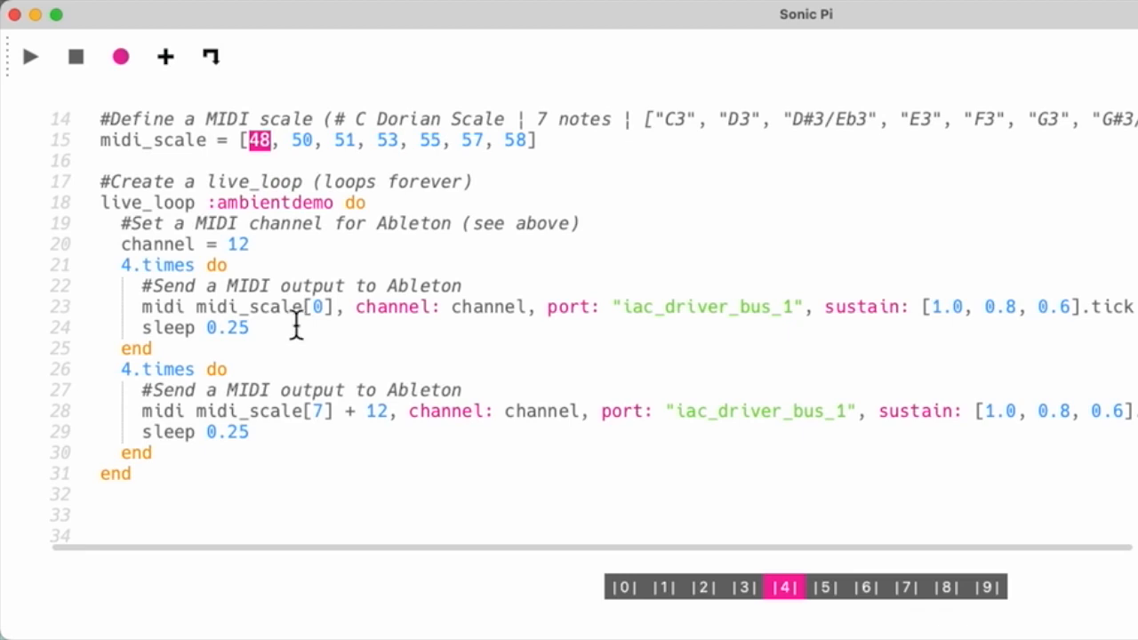
pyautogui.moveTo(131, 318)
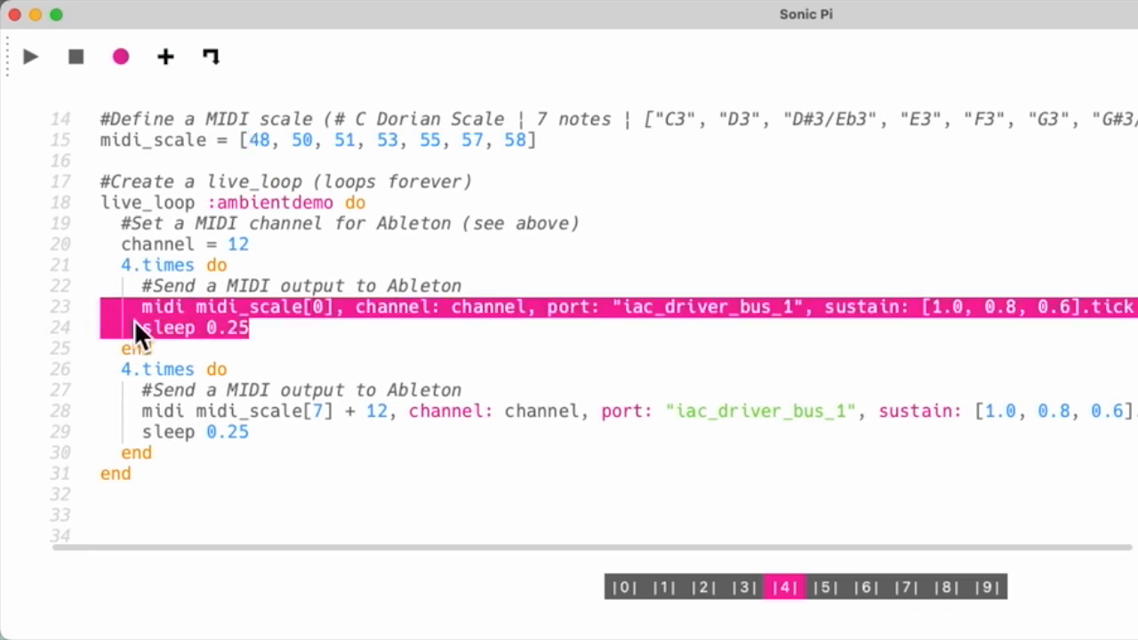
# Mark the second four-times block and select its note index 7
pyautogui.click(218, 348)
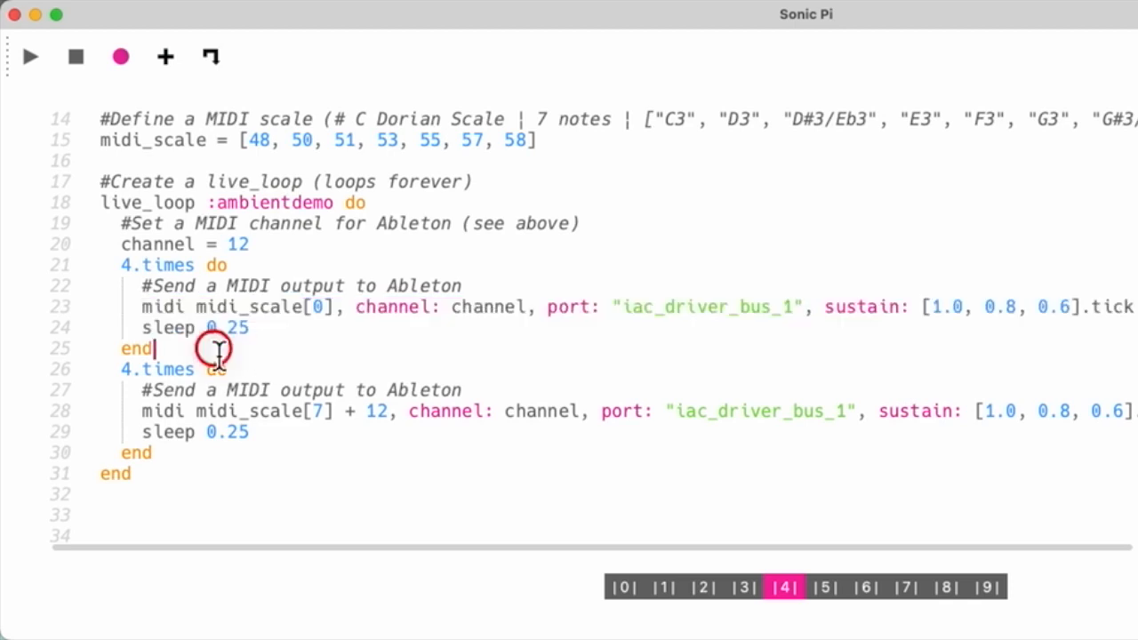
pyautogui.moveTo(120, 265); pyautogui.dragTo(151, 349)
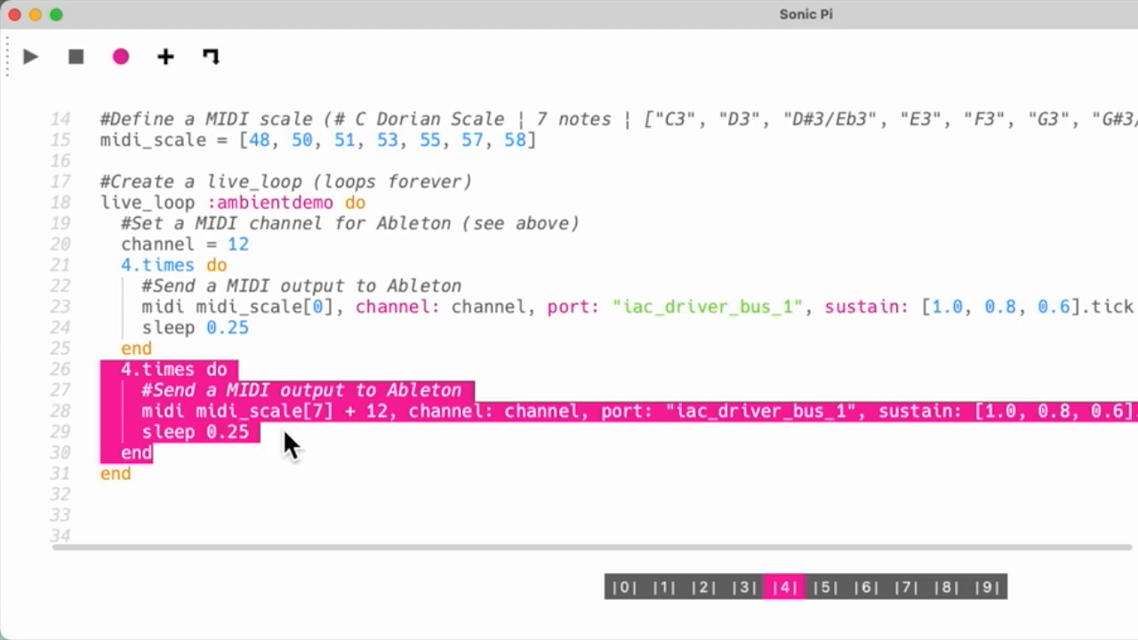
pyautogui.click(258, 432)
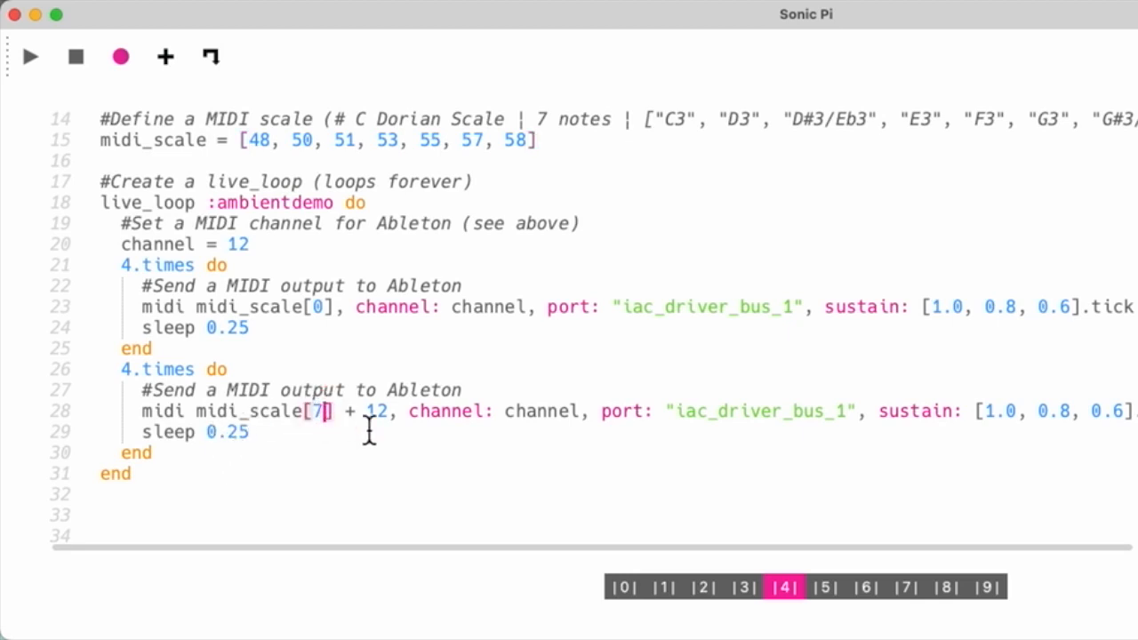
pyautogui.moveTo(397, 434)
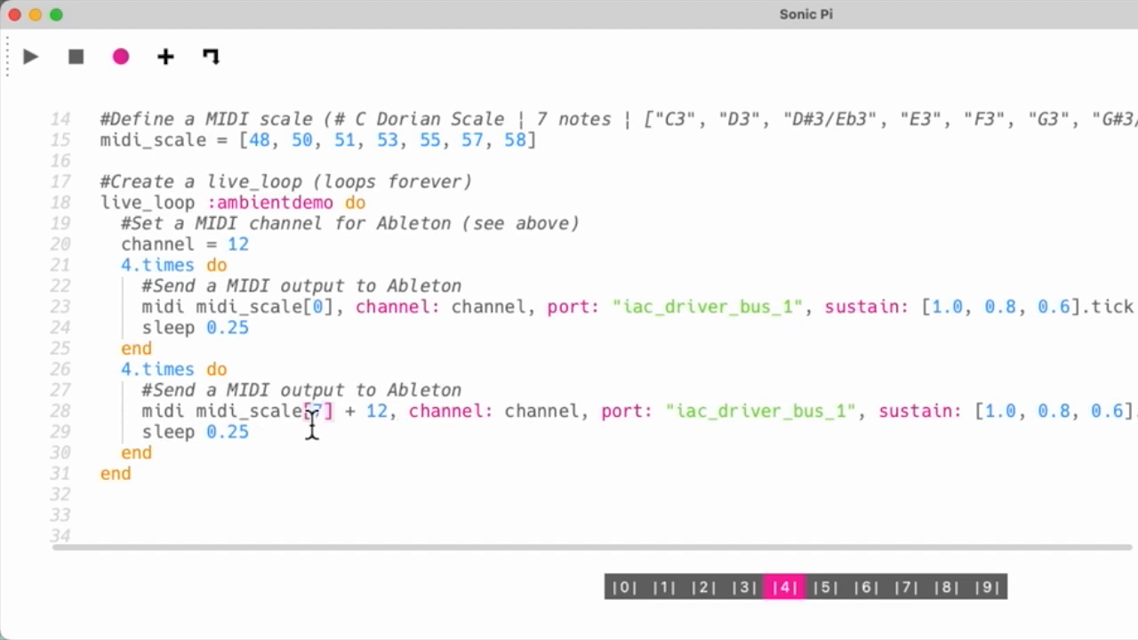
pyautogui.doubleClick(164, 432)
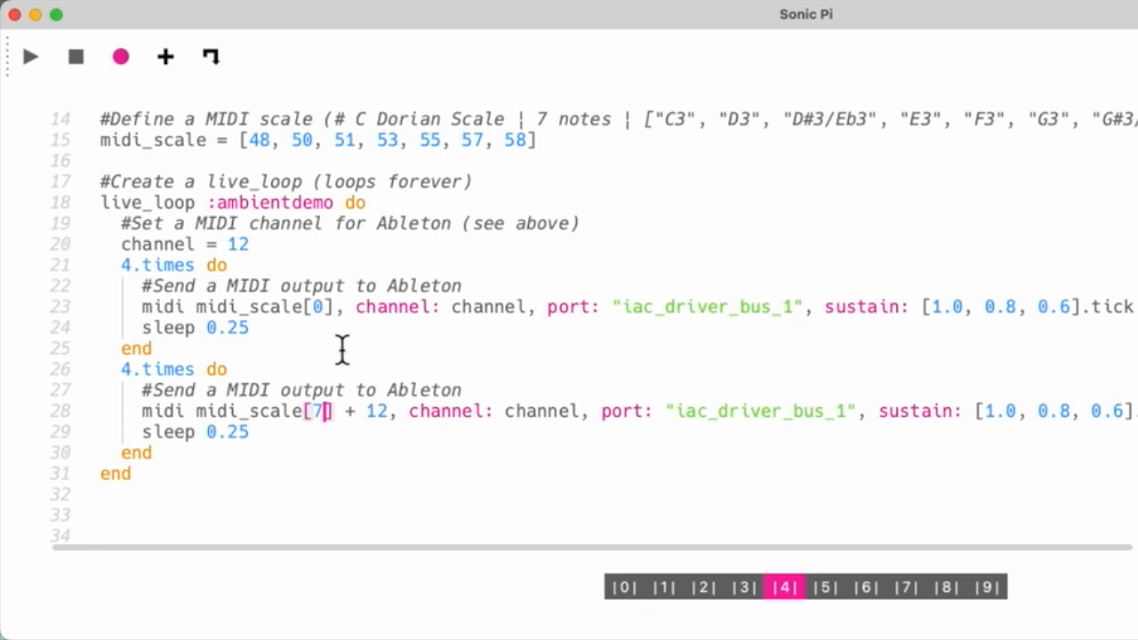
# Change line 28's note index from 7 to 2 and re-run the loop
pyautogui.scroll(3)
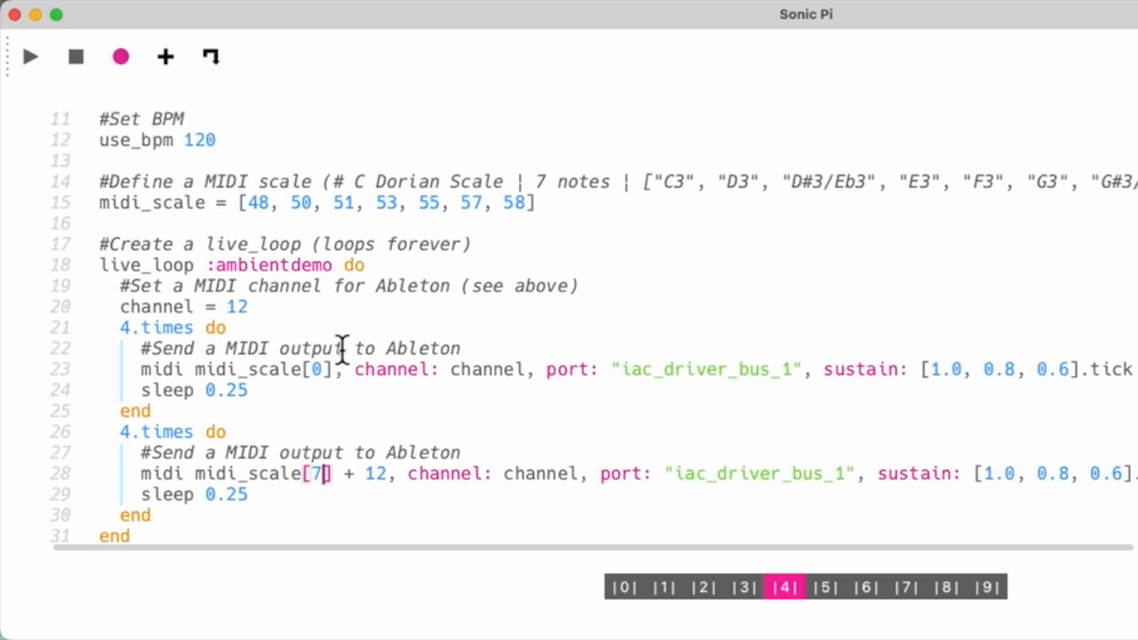
pyautogui.scroll(3)
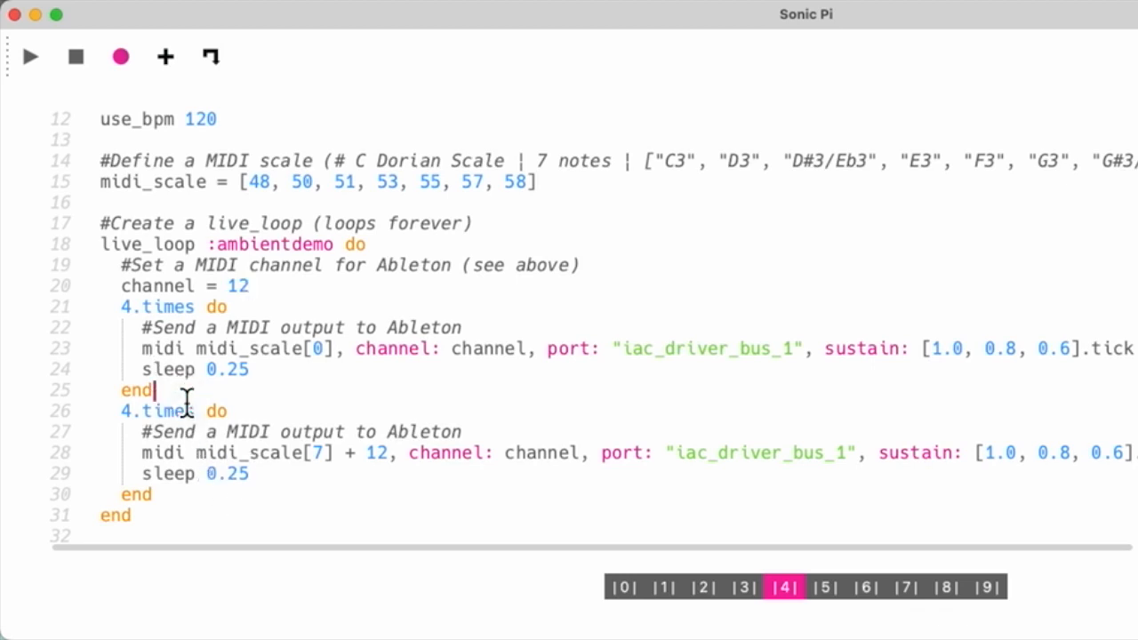
pyautogui.click(29, 56)
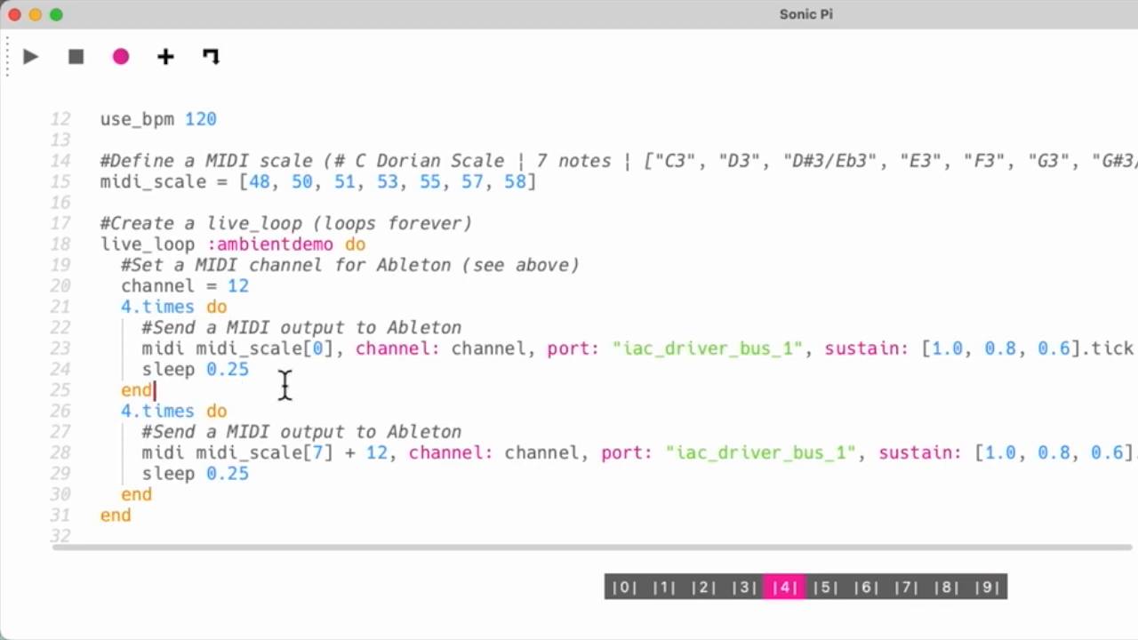
pyautogui.click(323, 453)
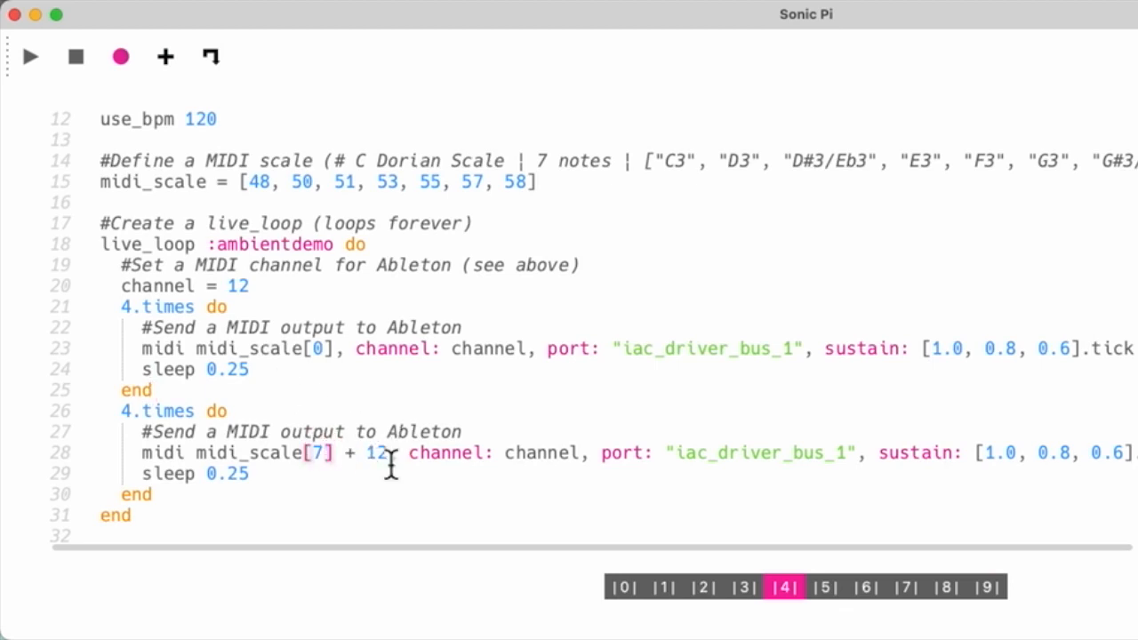
pyautogui.write('2')
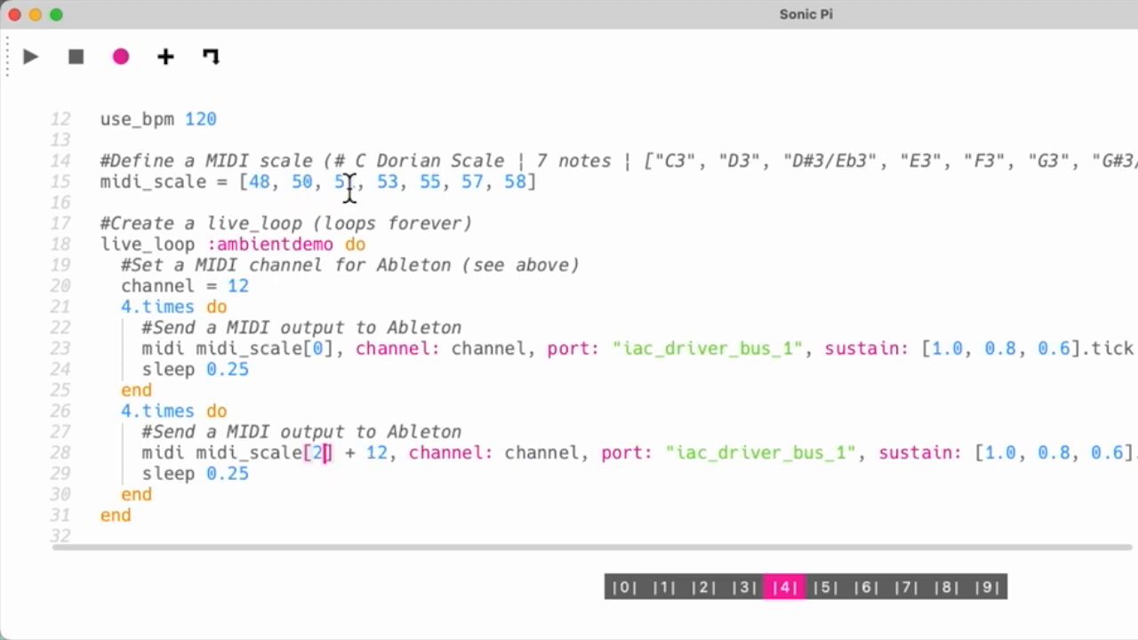
pyautogui.click(29, 56)
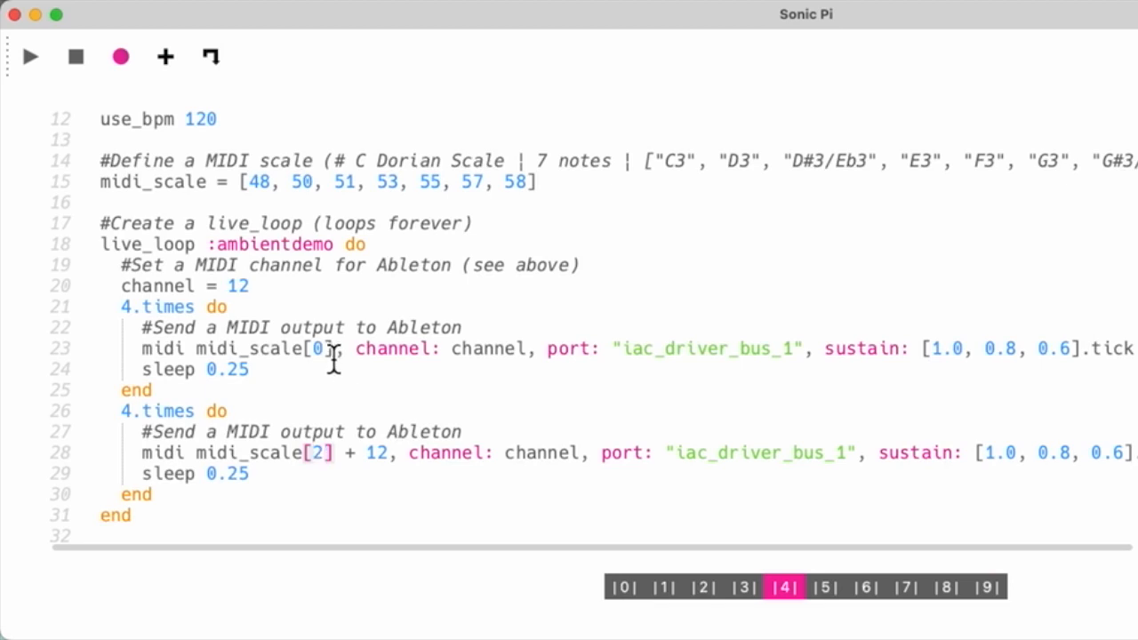
pyautogui.press('backspace')
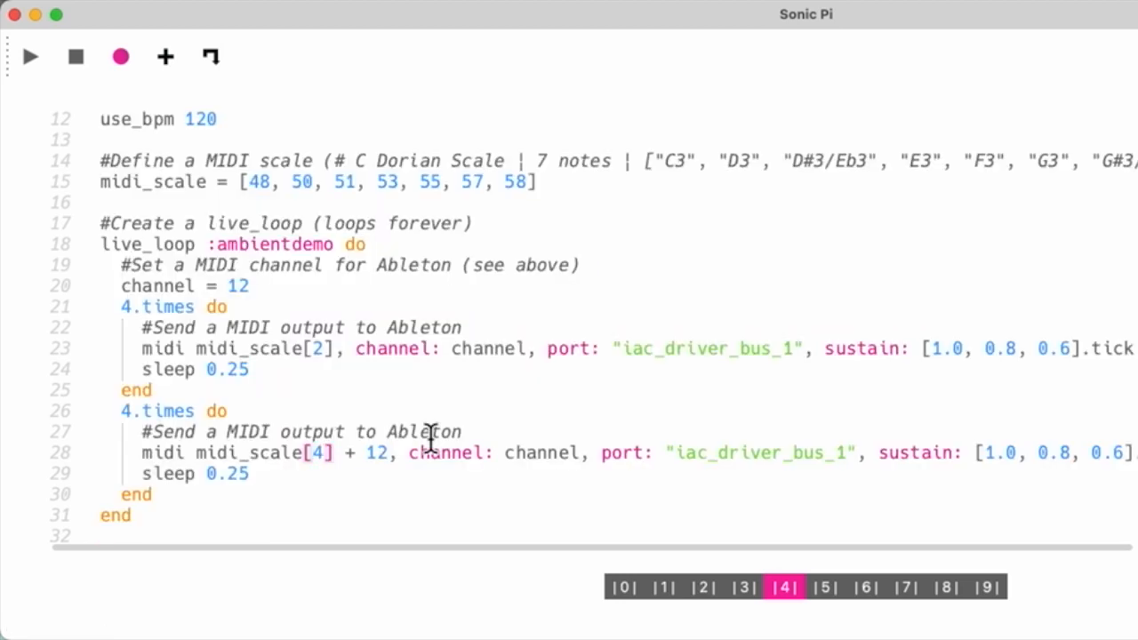
pyautogui.moveTo(342, 472)
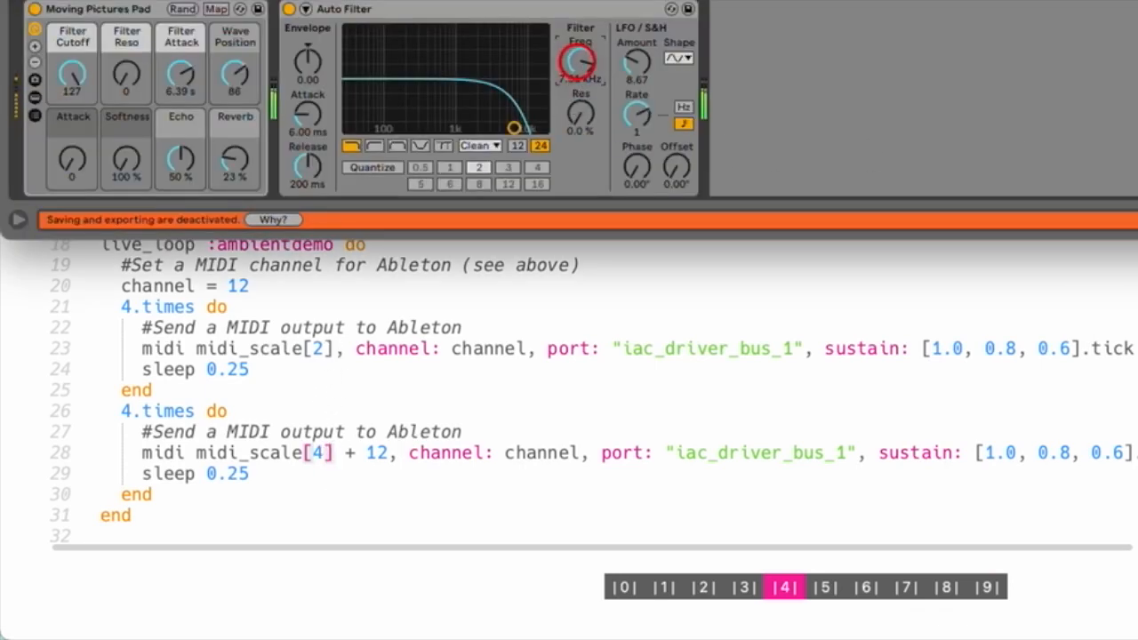
# Raise the Moving Pictures Pad's Auto Filter frequency to about 18 kHz
pyautogui.moveTo(512, 127); pyautogui.dragTo(540, 127)
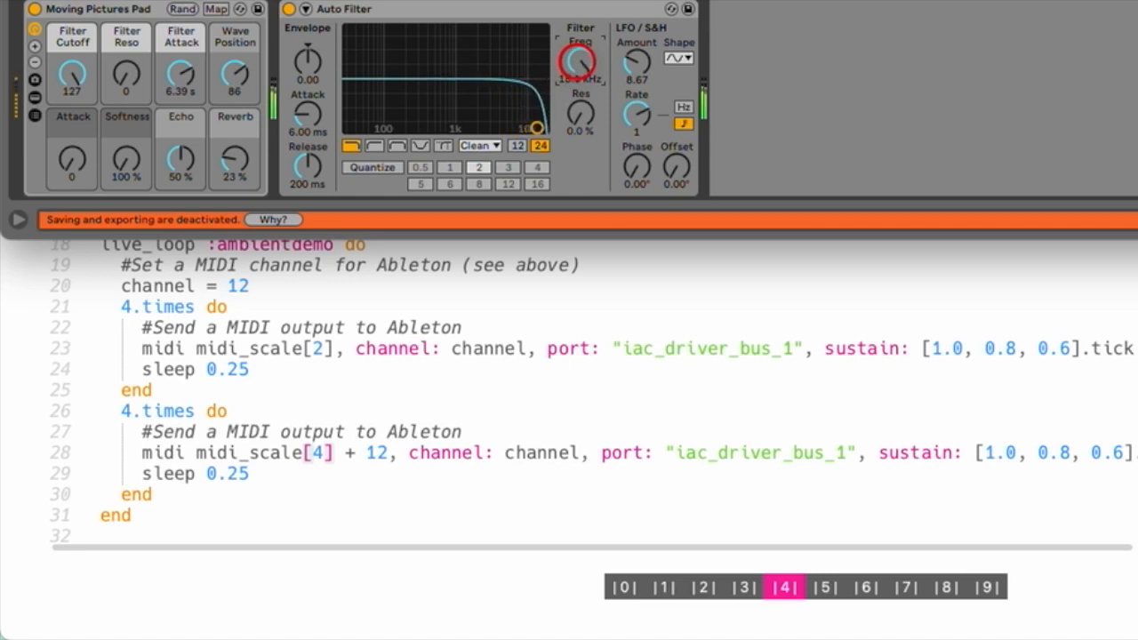
pyautogui.moveTo(580, 60); pyautogui.dragTo(580, 80)
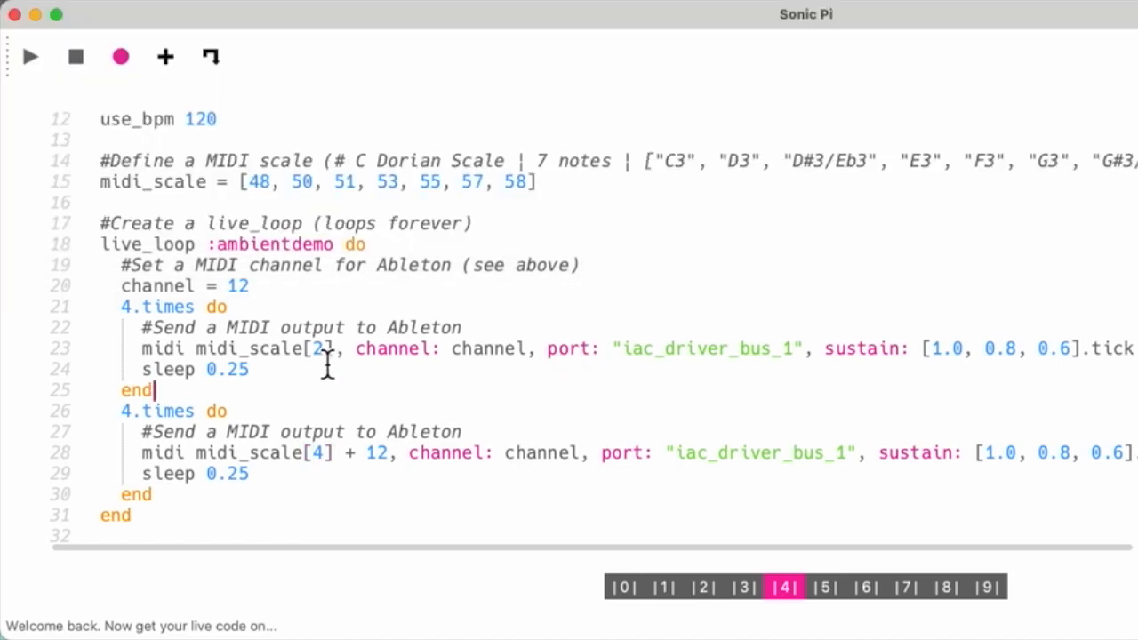
# Cycle lines 23/28 through indexes [4]/[6], [2]/[4], then [0]/[2], re-running each time
pyautogui.write('4')
pyautogui.click(639, 452)
pyautogui.write('6')
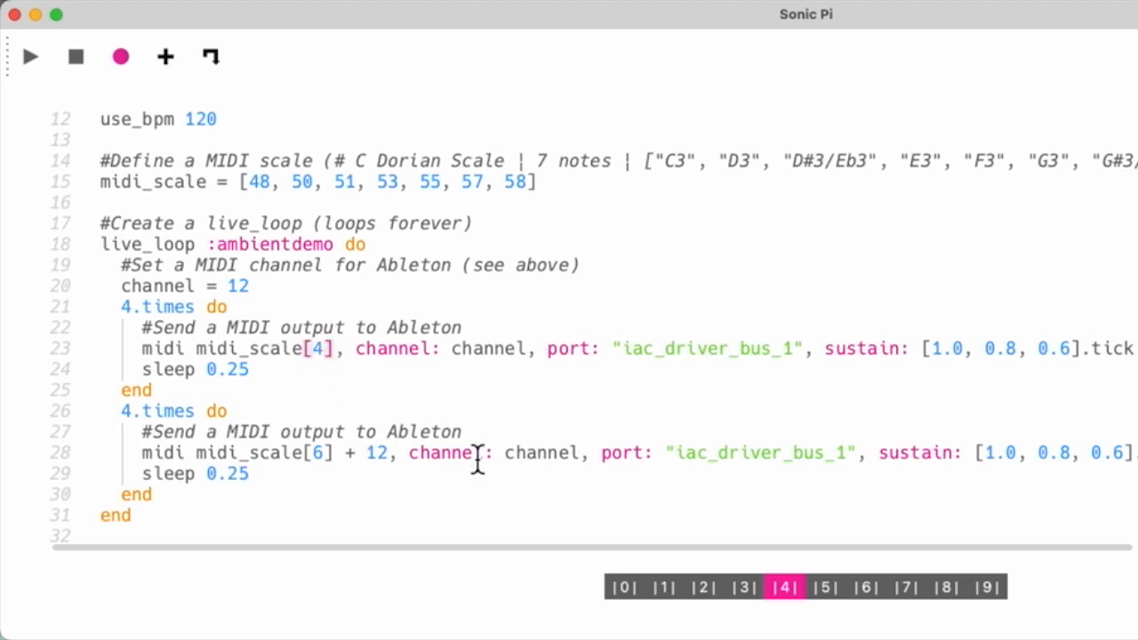
pyautogui.write('2')
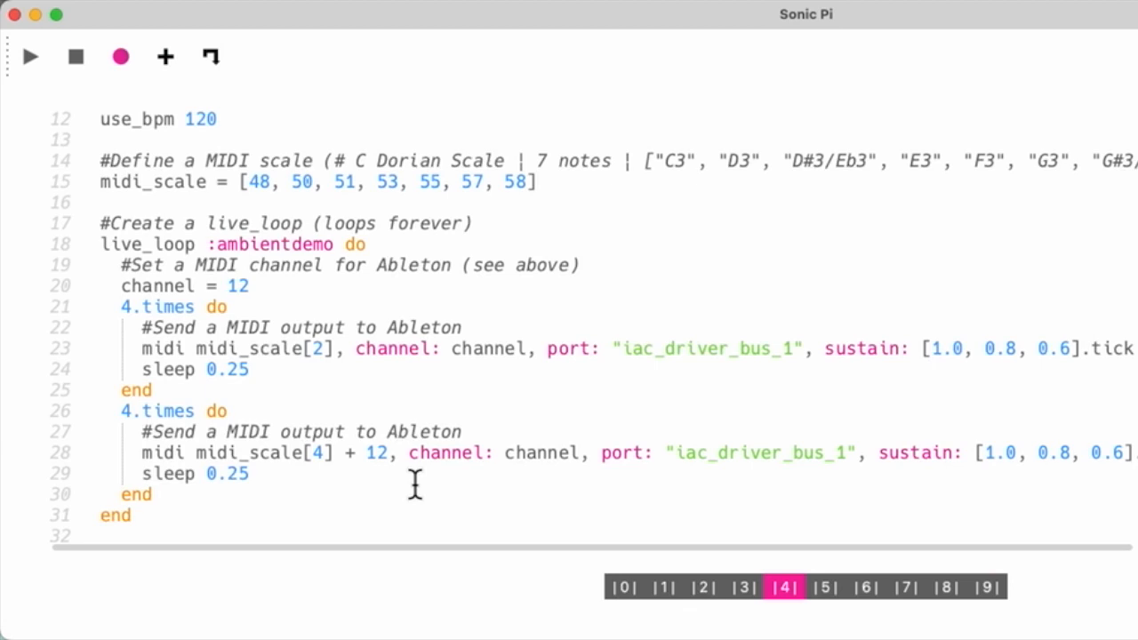
pyautogui.moveTo(186, 258)
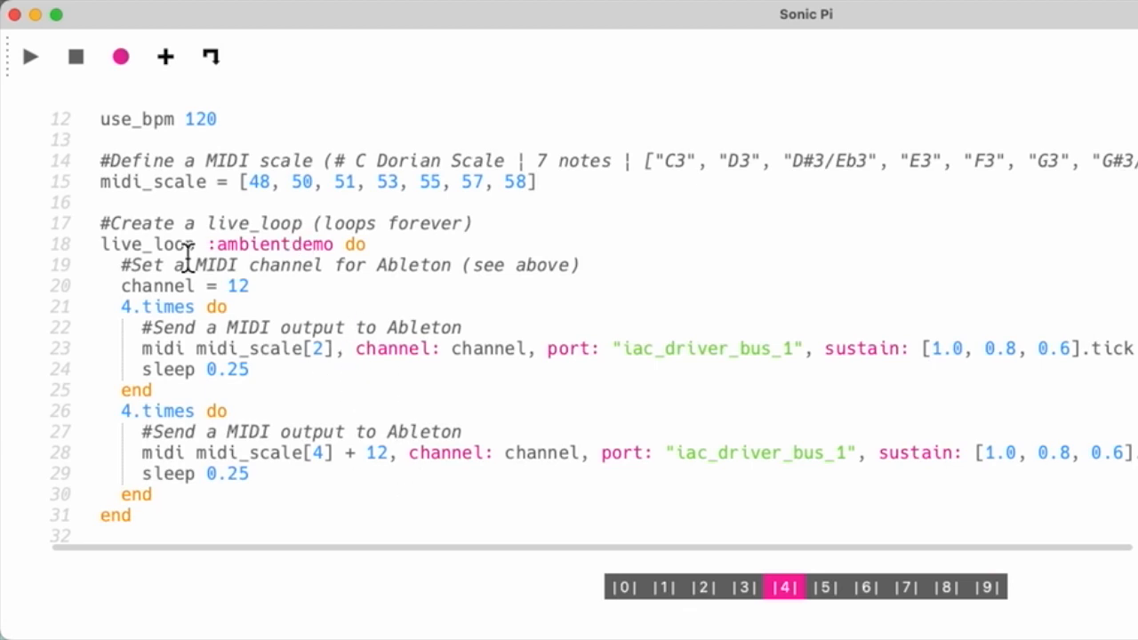
pyautogui.doubleClick(149, 244)
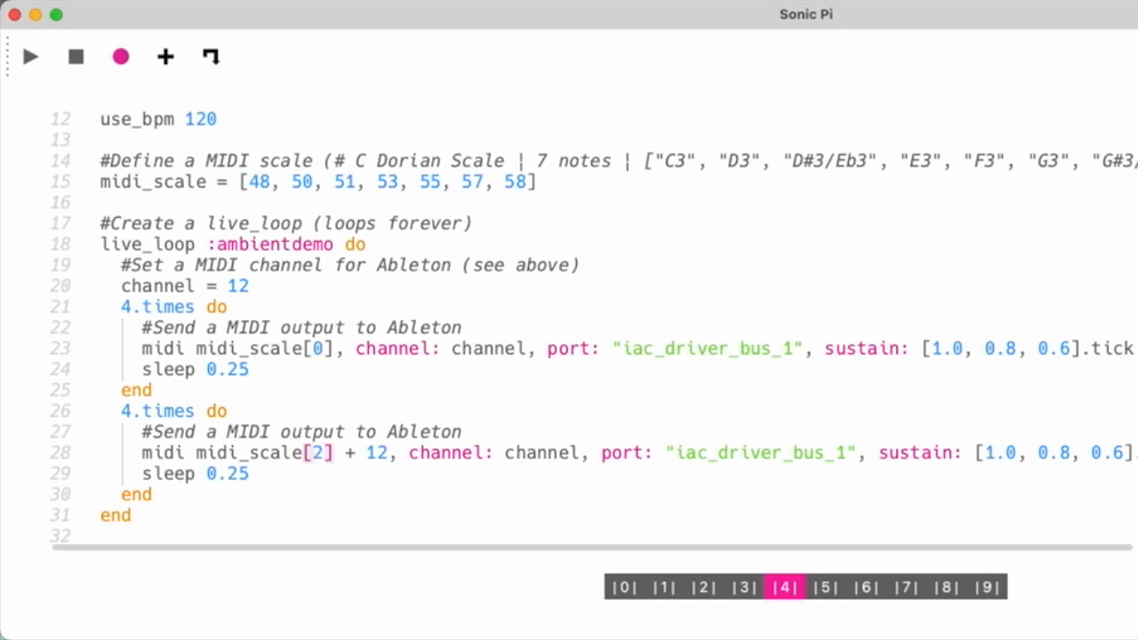
pyautogui.click(75, 56)
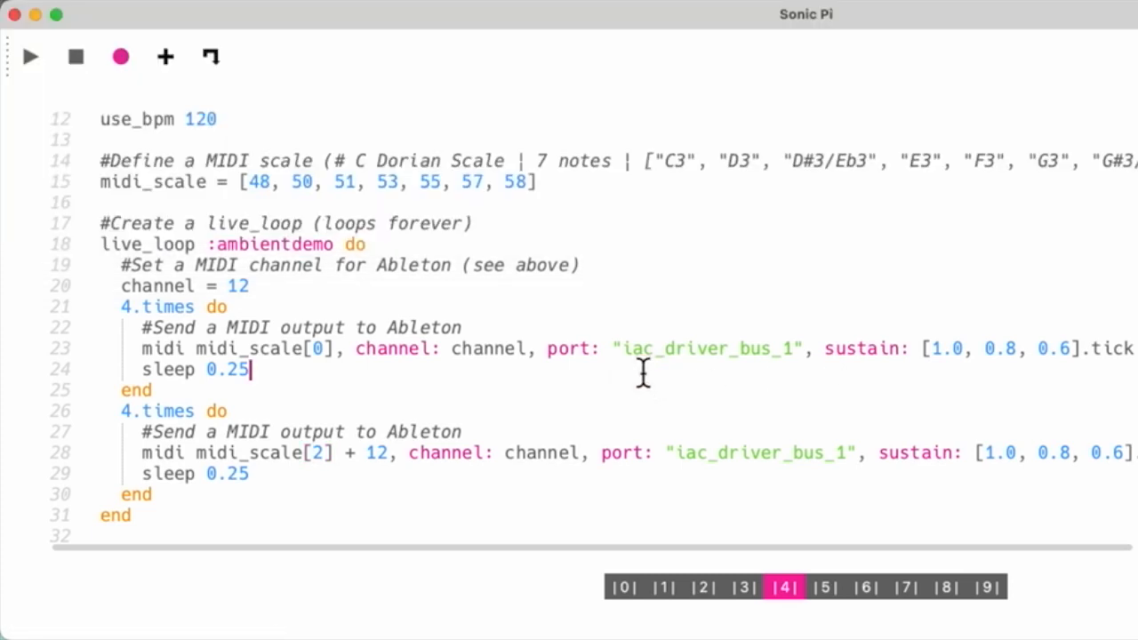
pyautogui.scroll(3)
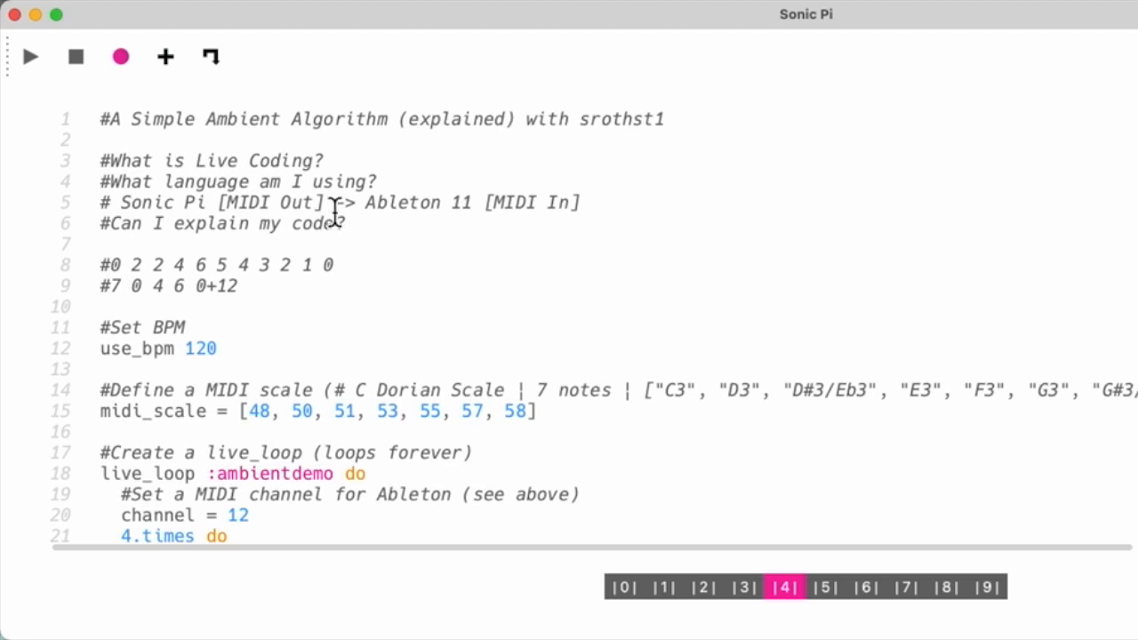
pyautogui.moveTo(520, 195)
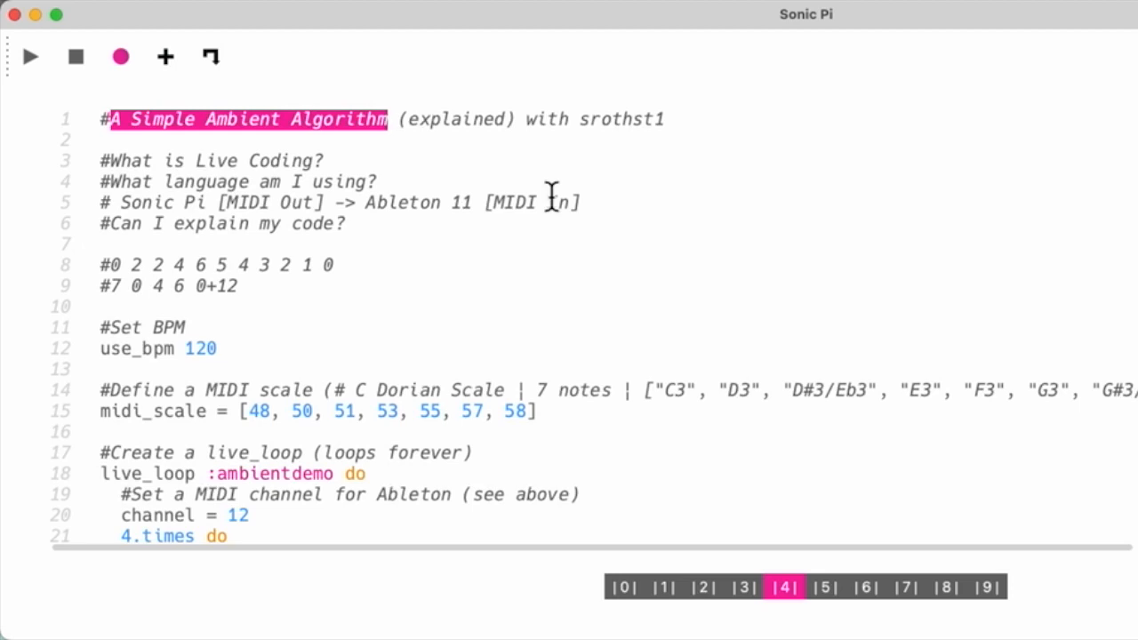
pyautogui.scroll(-3)
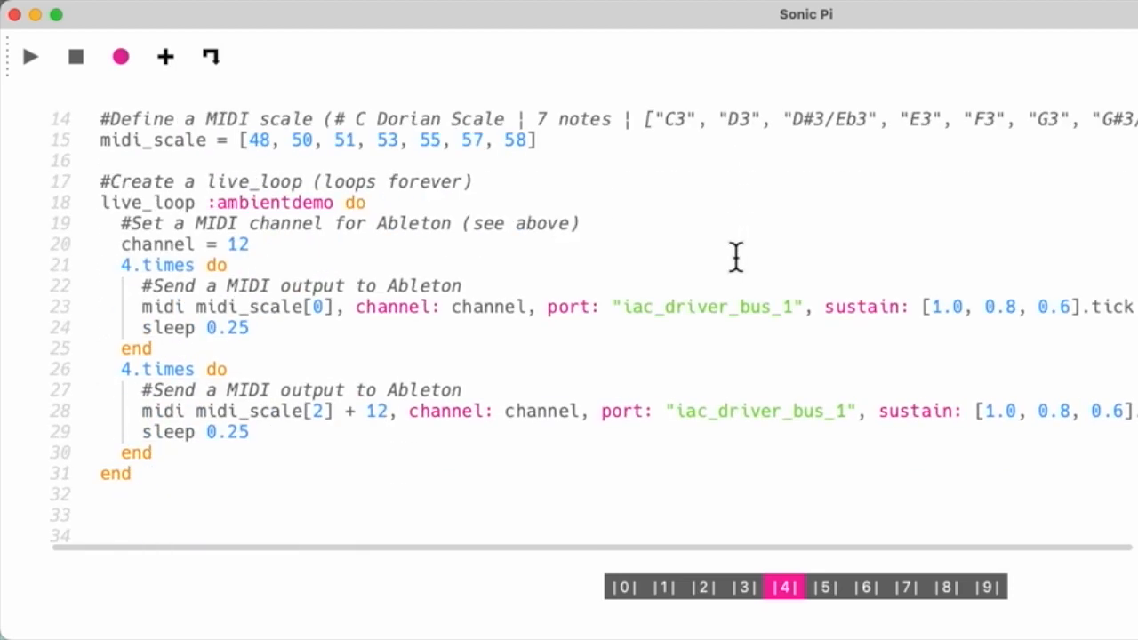
pyautogui.scroll(3)
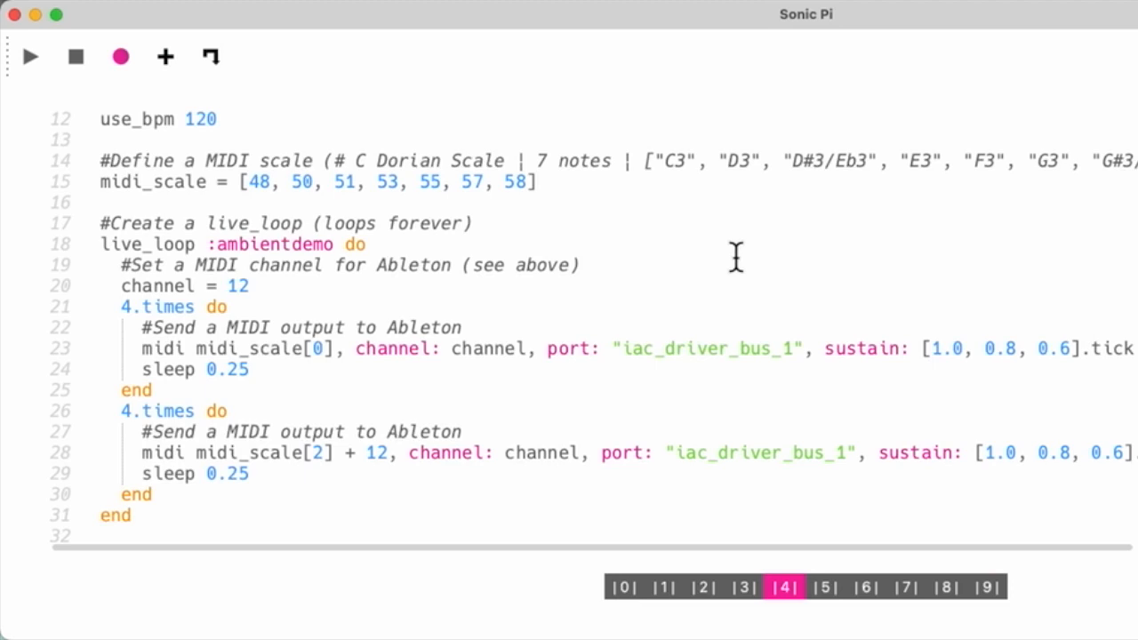
pyautogui.moveTo(1118, 395)
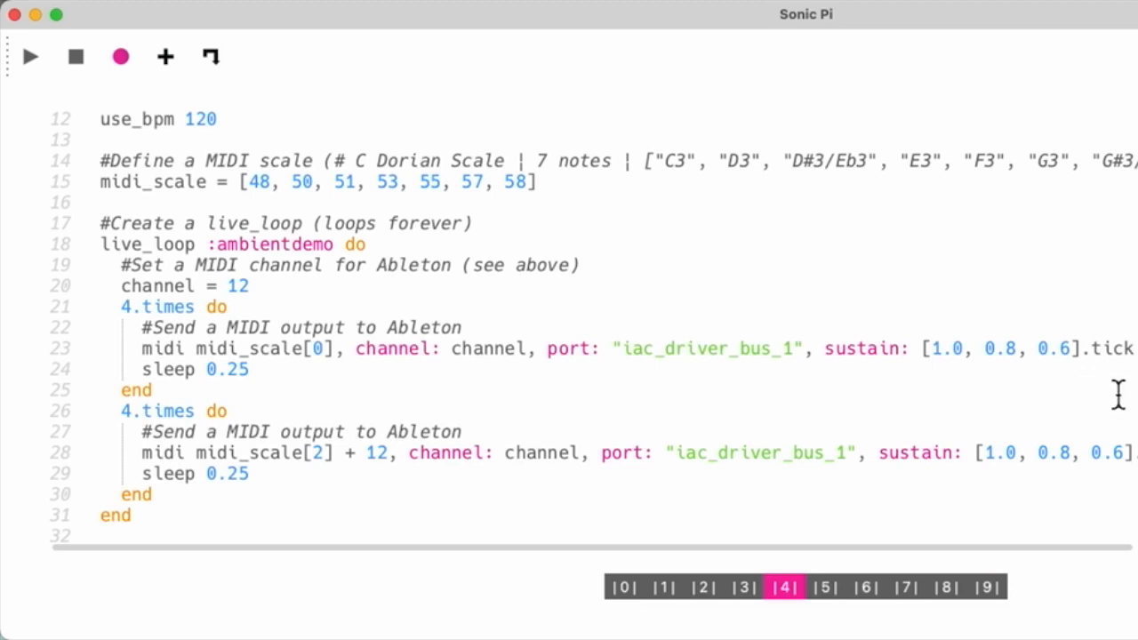